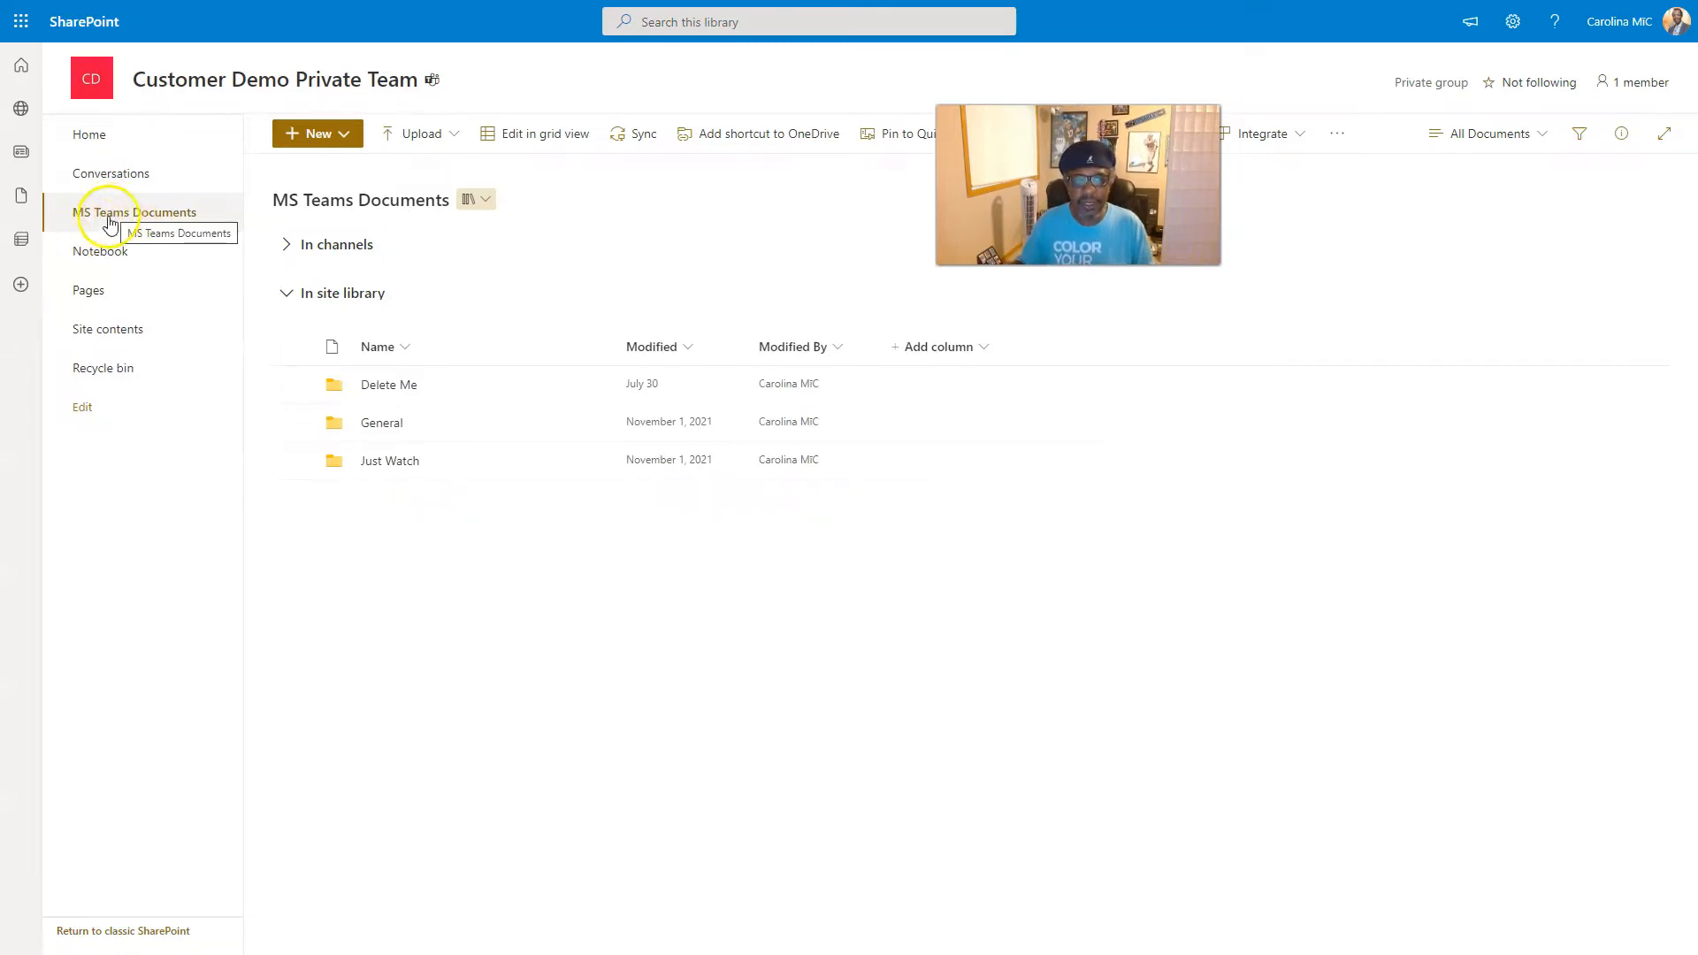
mouse_move(122, 249)
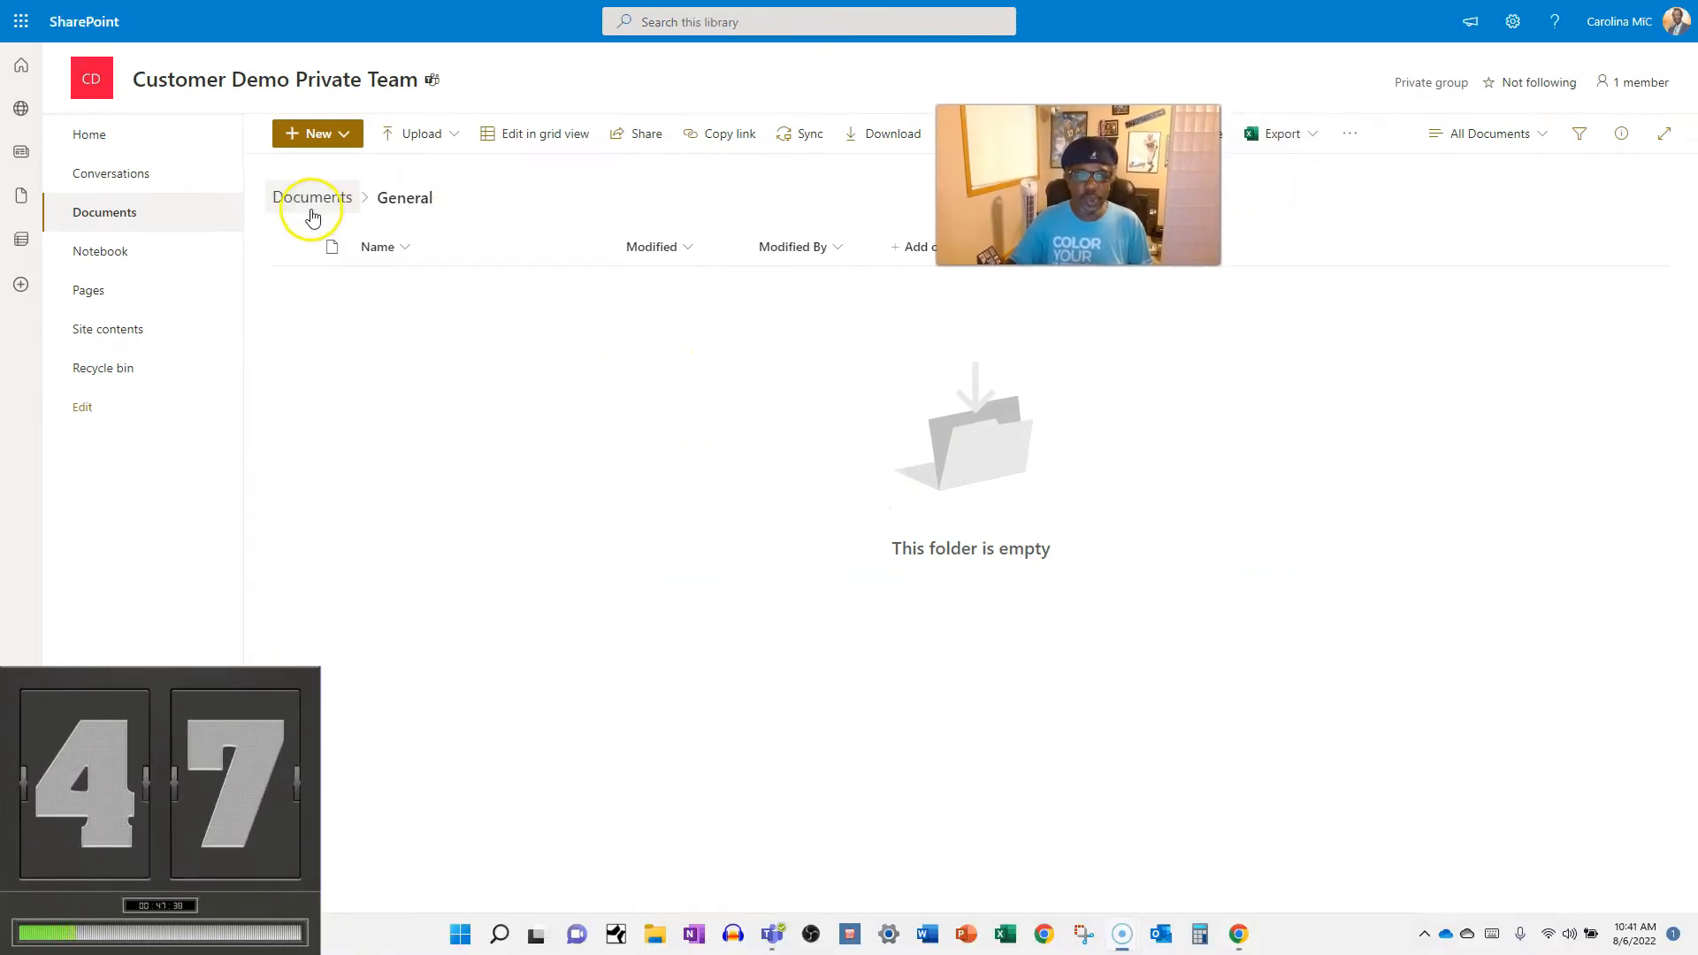
Return to the Documents library root and expand In channels to show General and Just Watch.
click(312, 197)
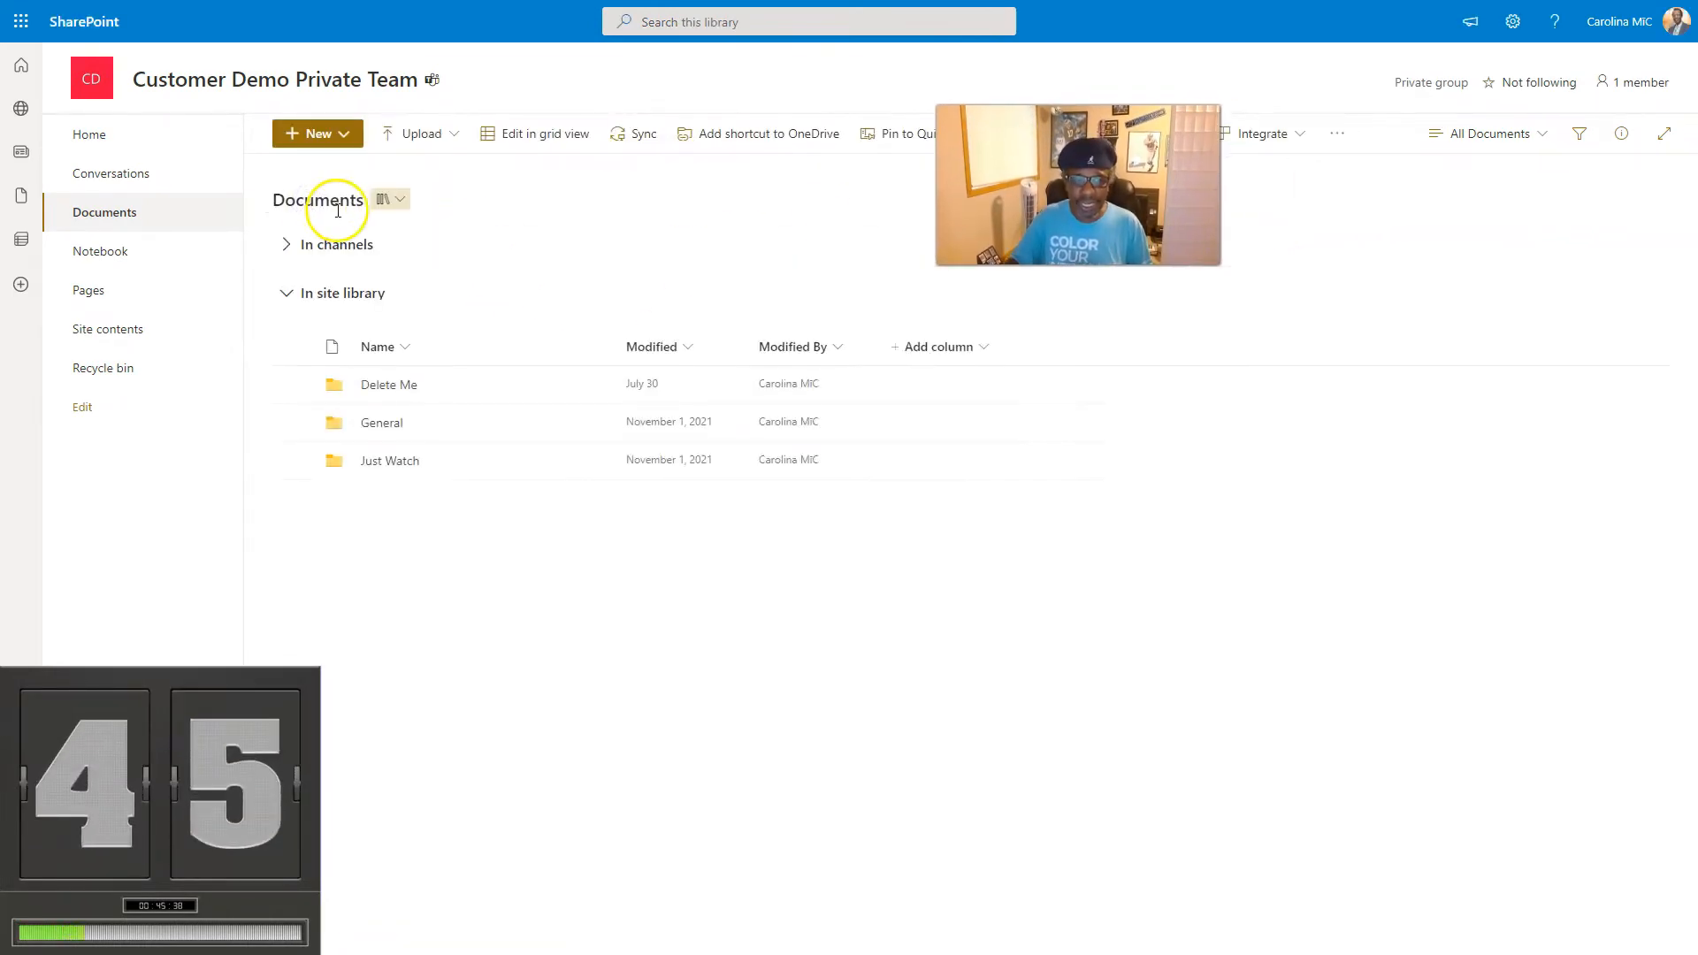
click(285, 250)
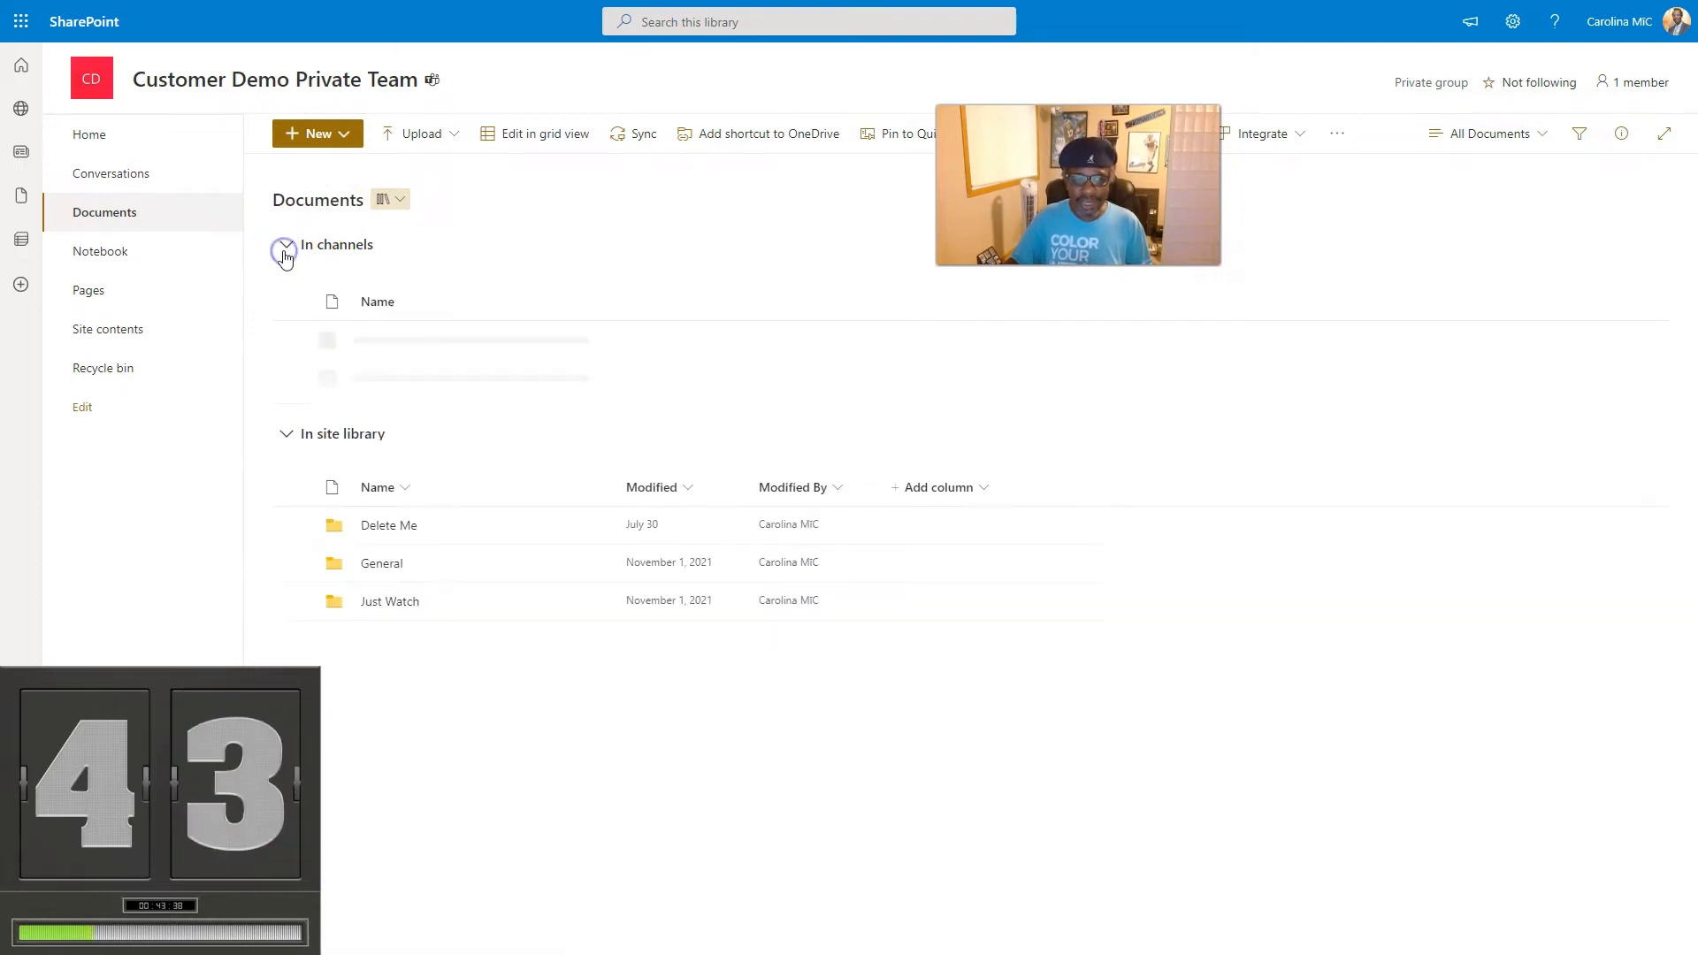
click(283, 244)
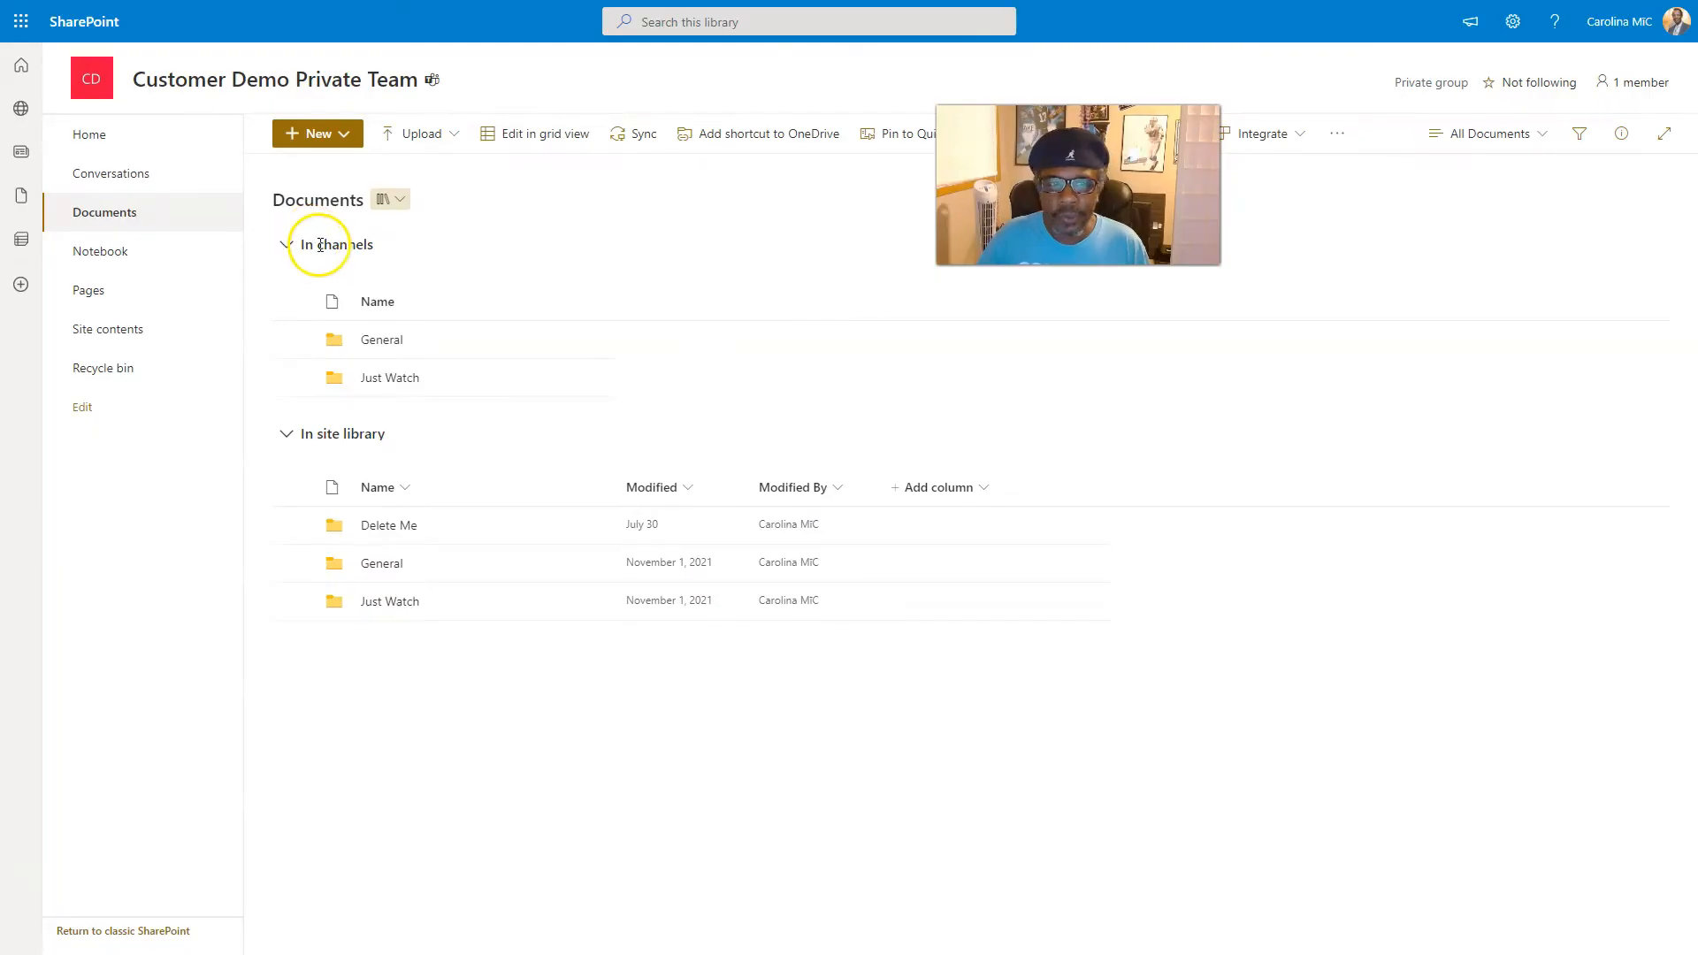
mouse_move(1401, 157)
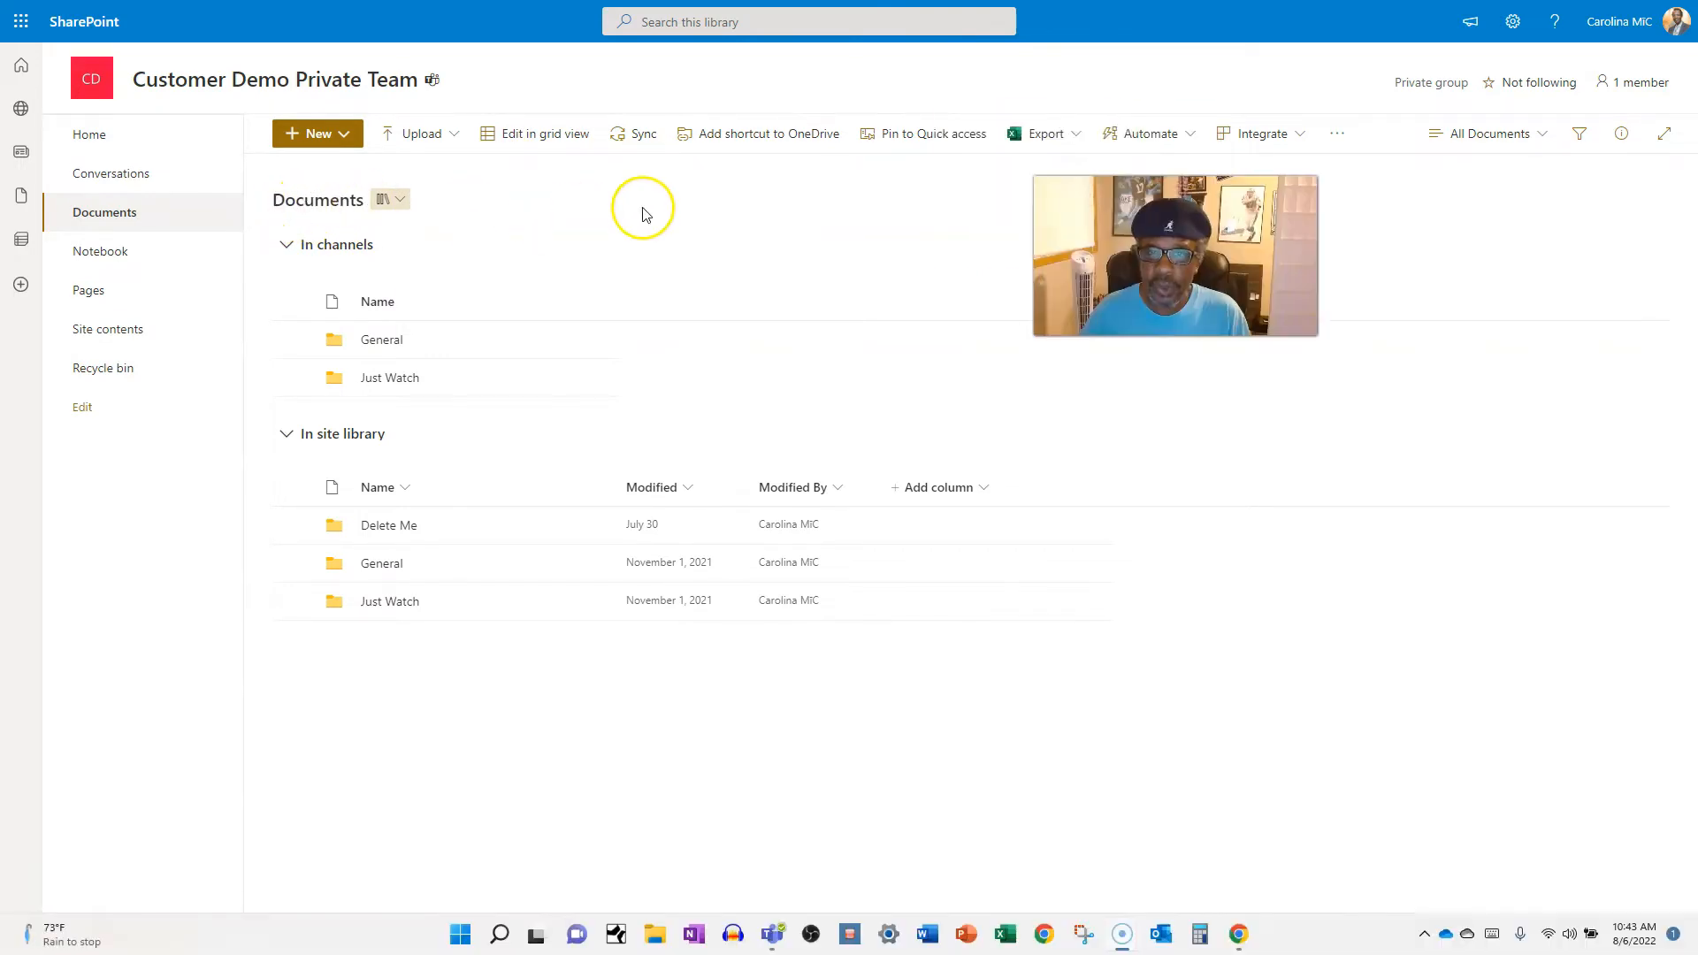
mouse_move(1046, 132)
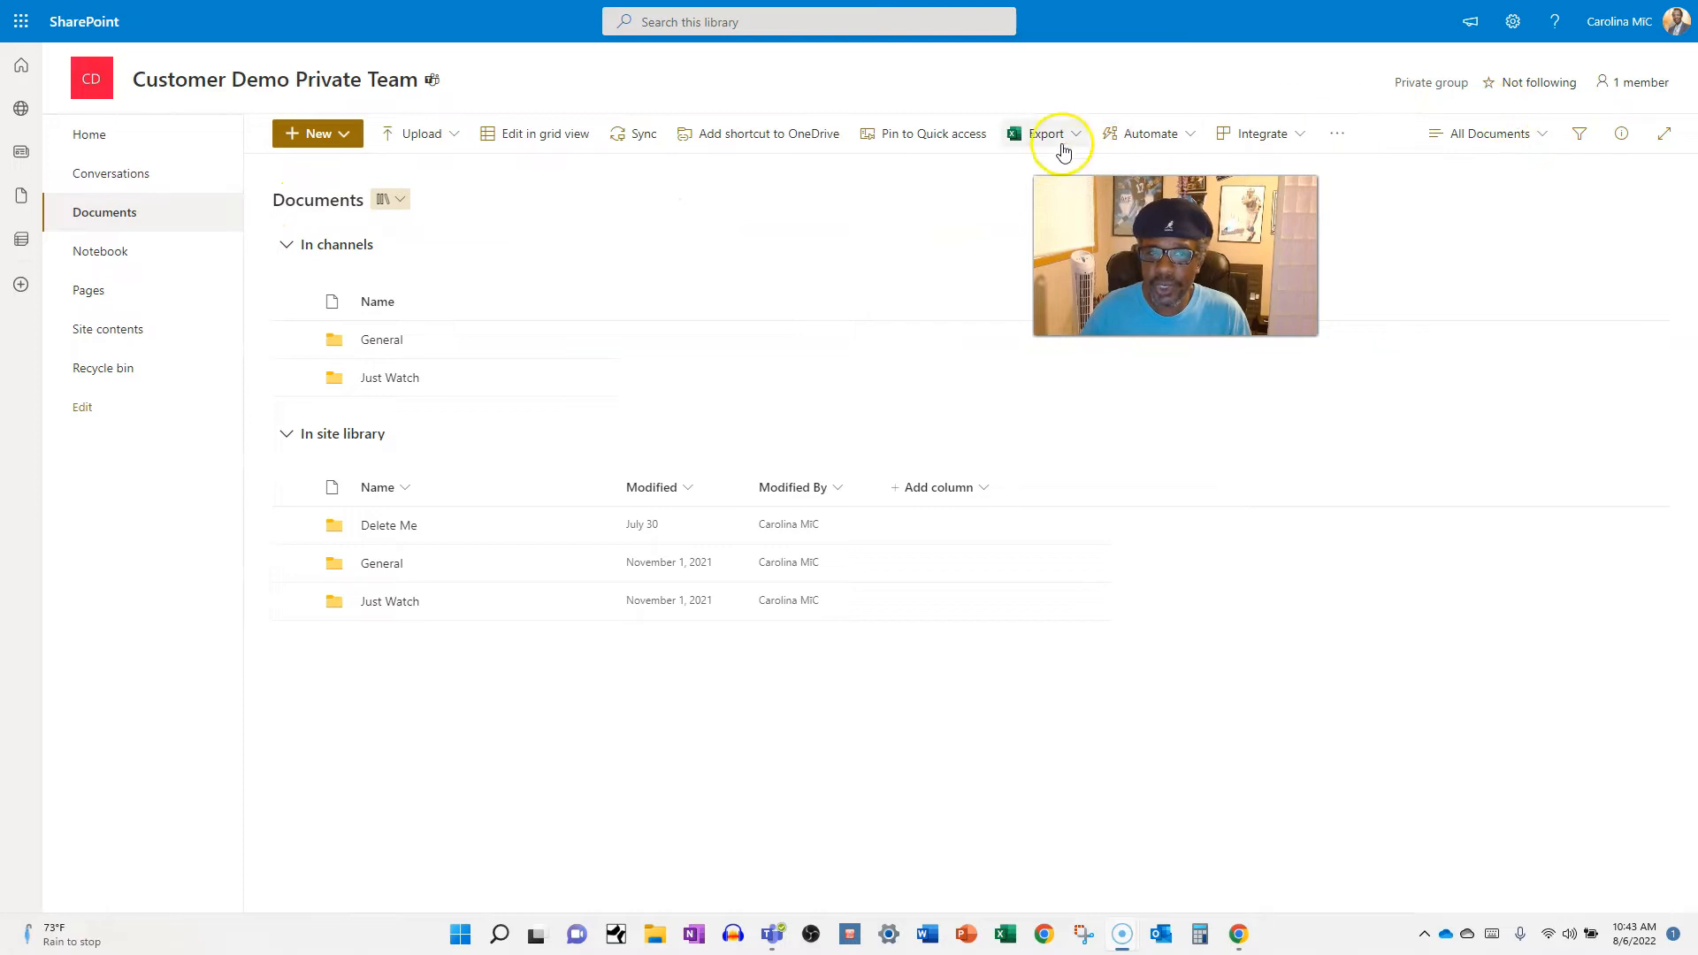
mouse_move(1290, 132)
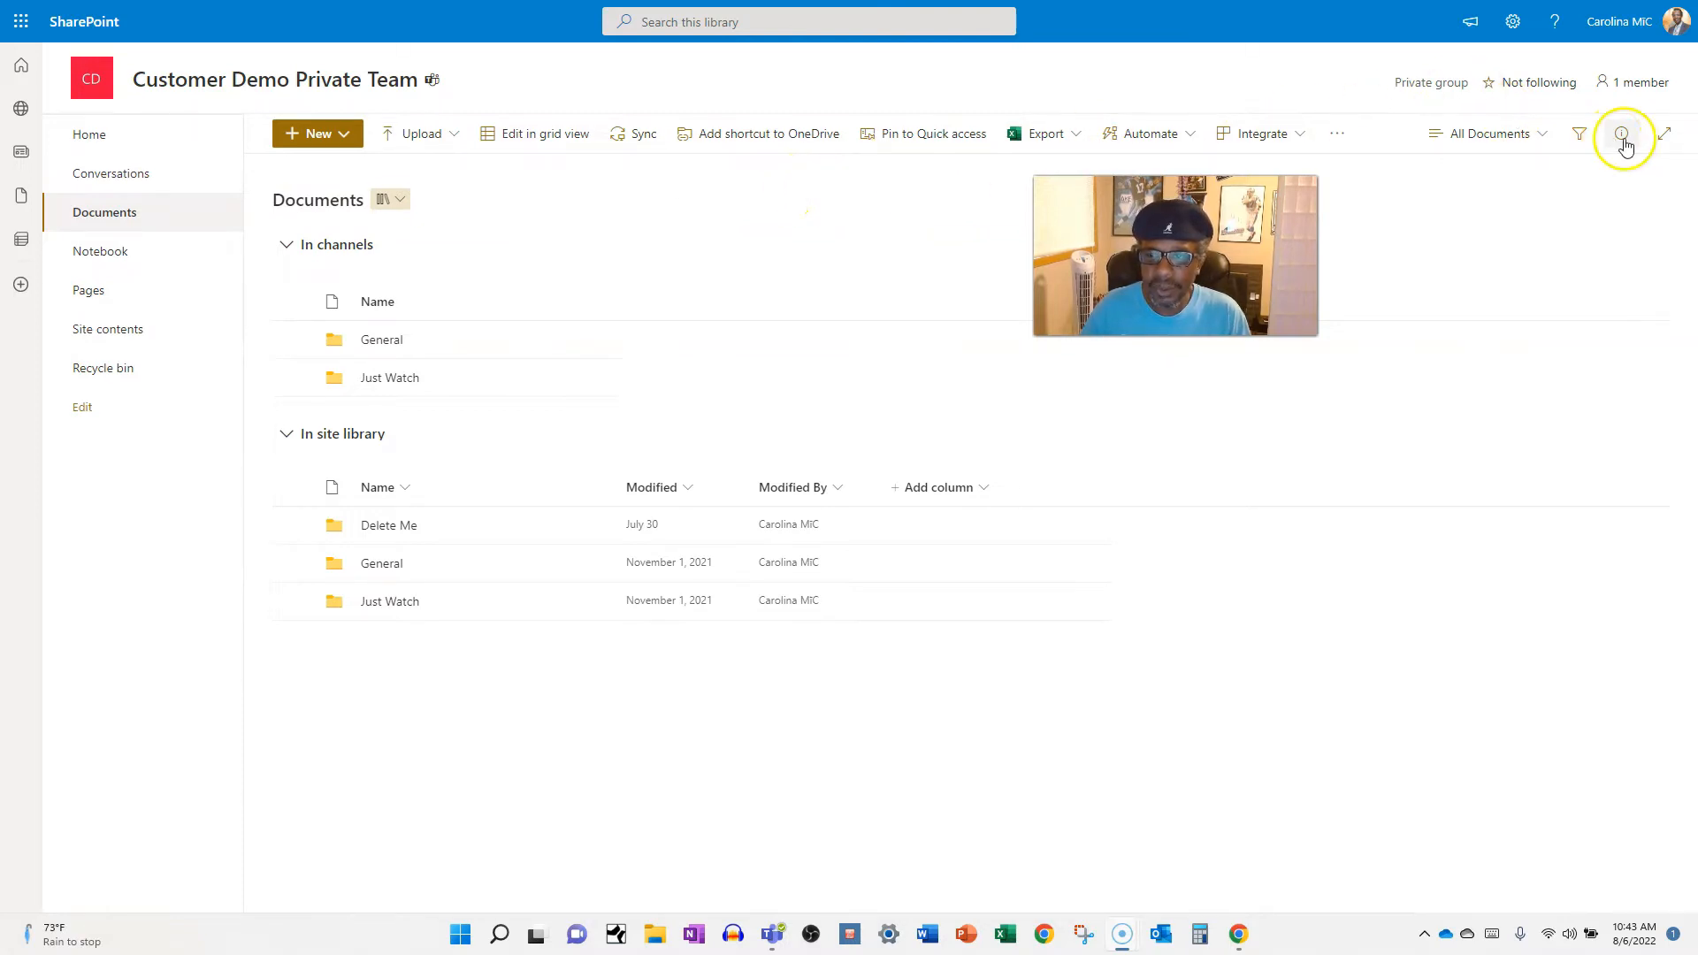
mouse_move(1623, 132)
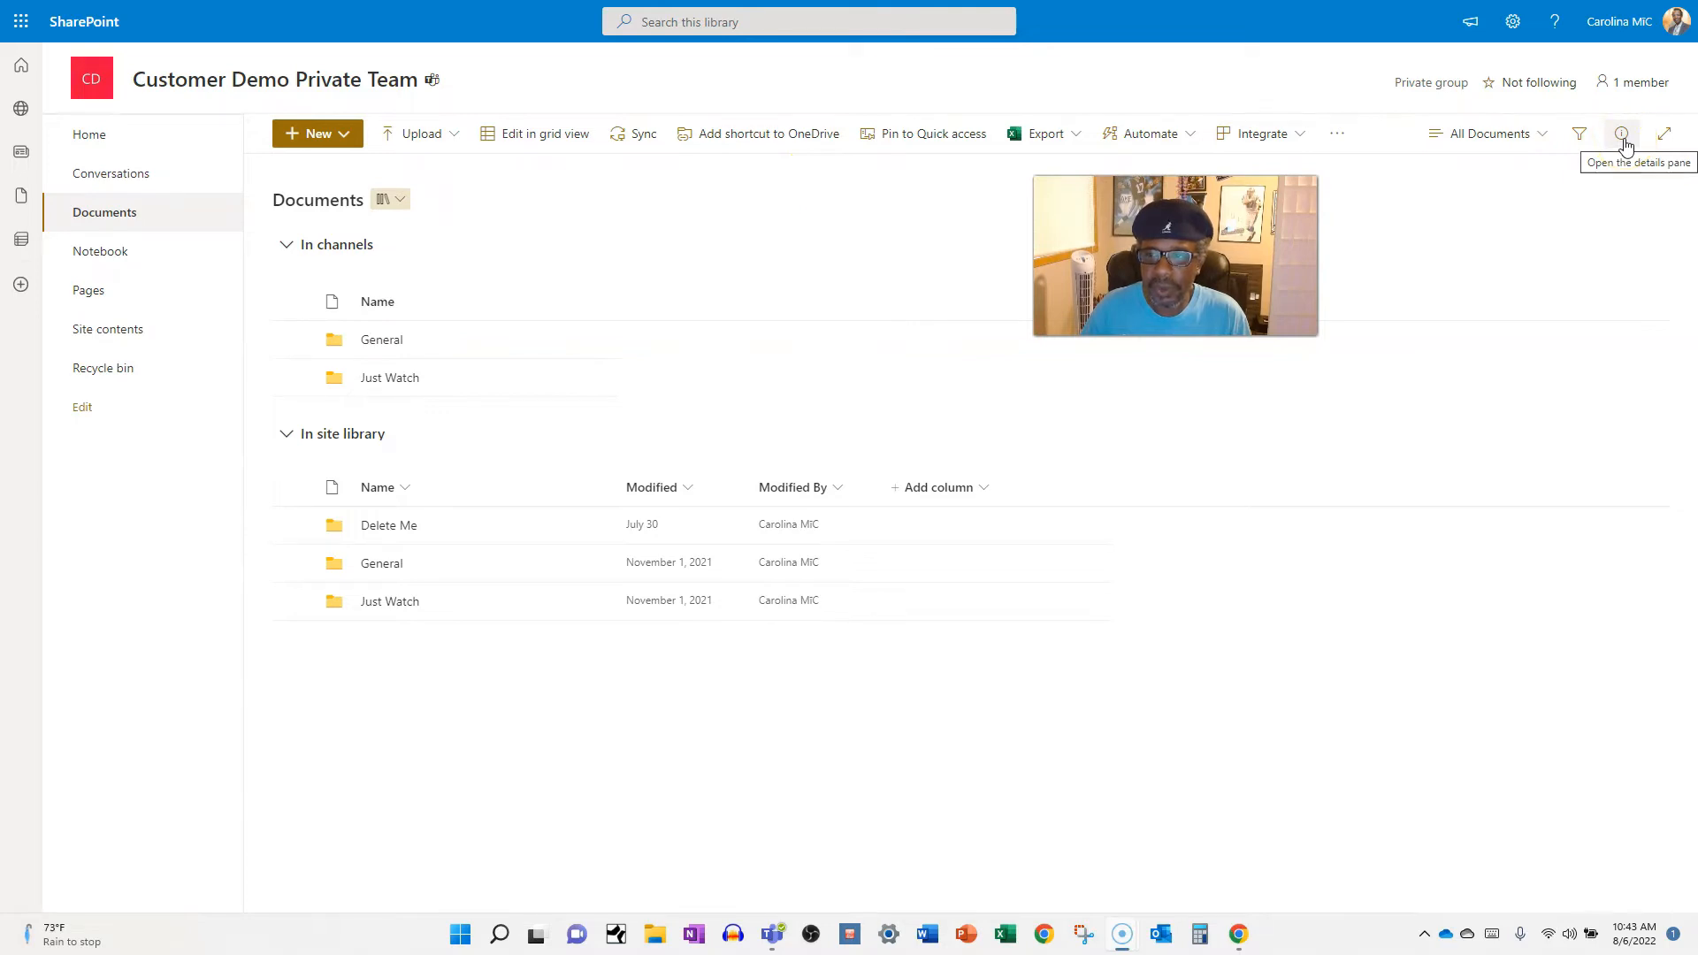
mouse_move(1555, 43)
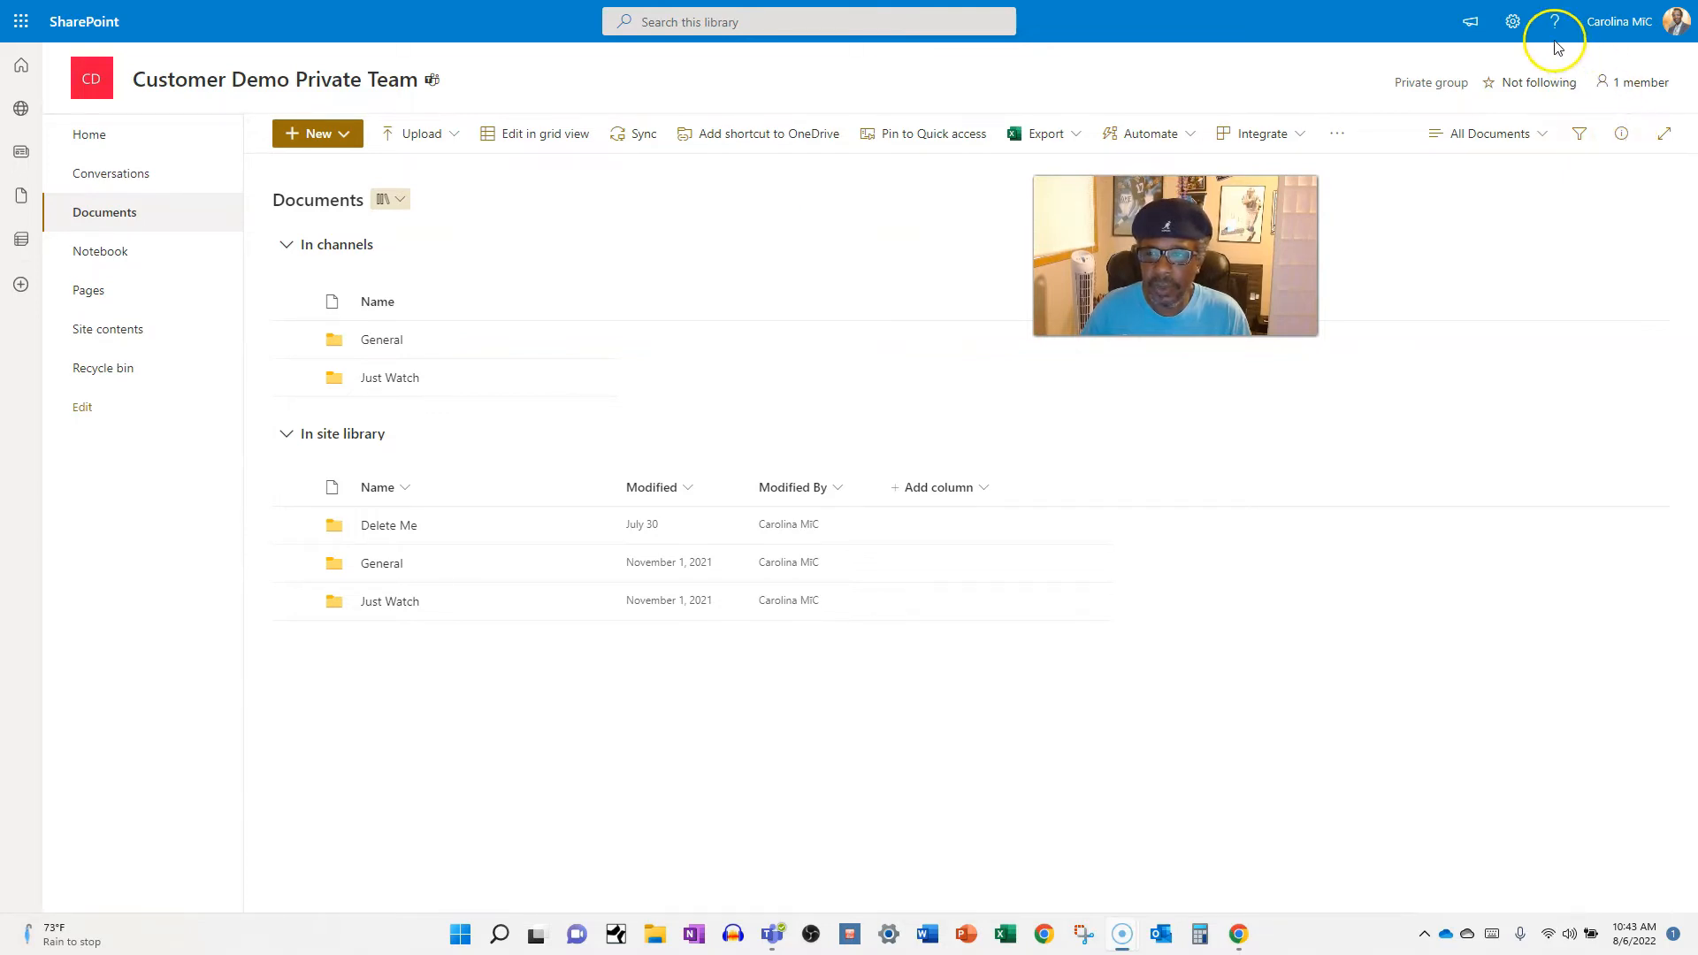
Reach the library's name, description and navigation settings via the gear's Library settings.
click(1513, 21)
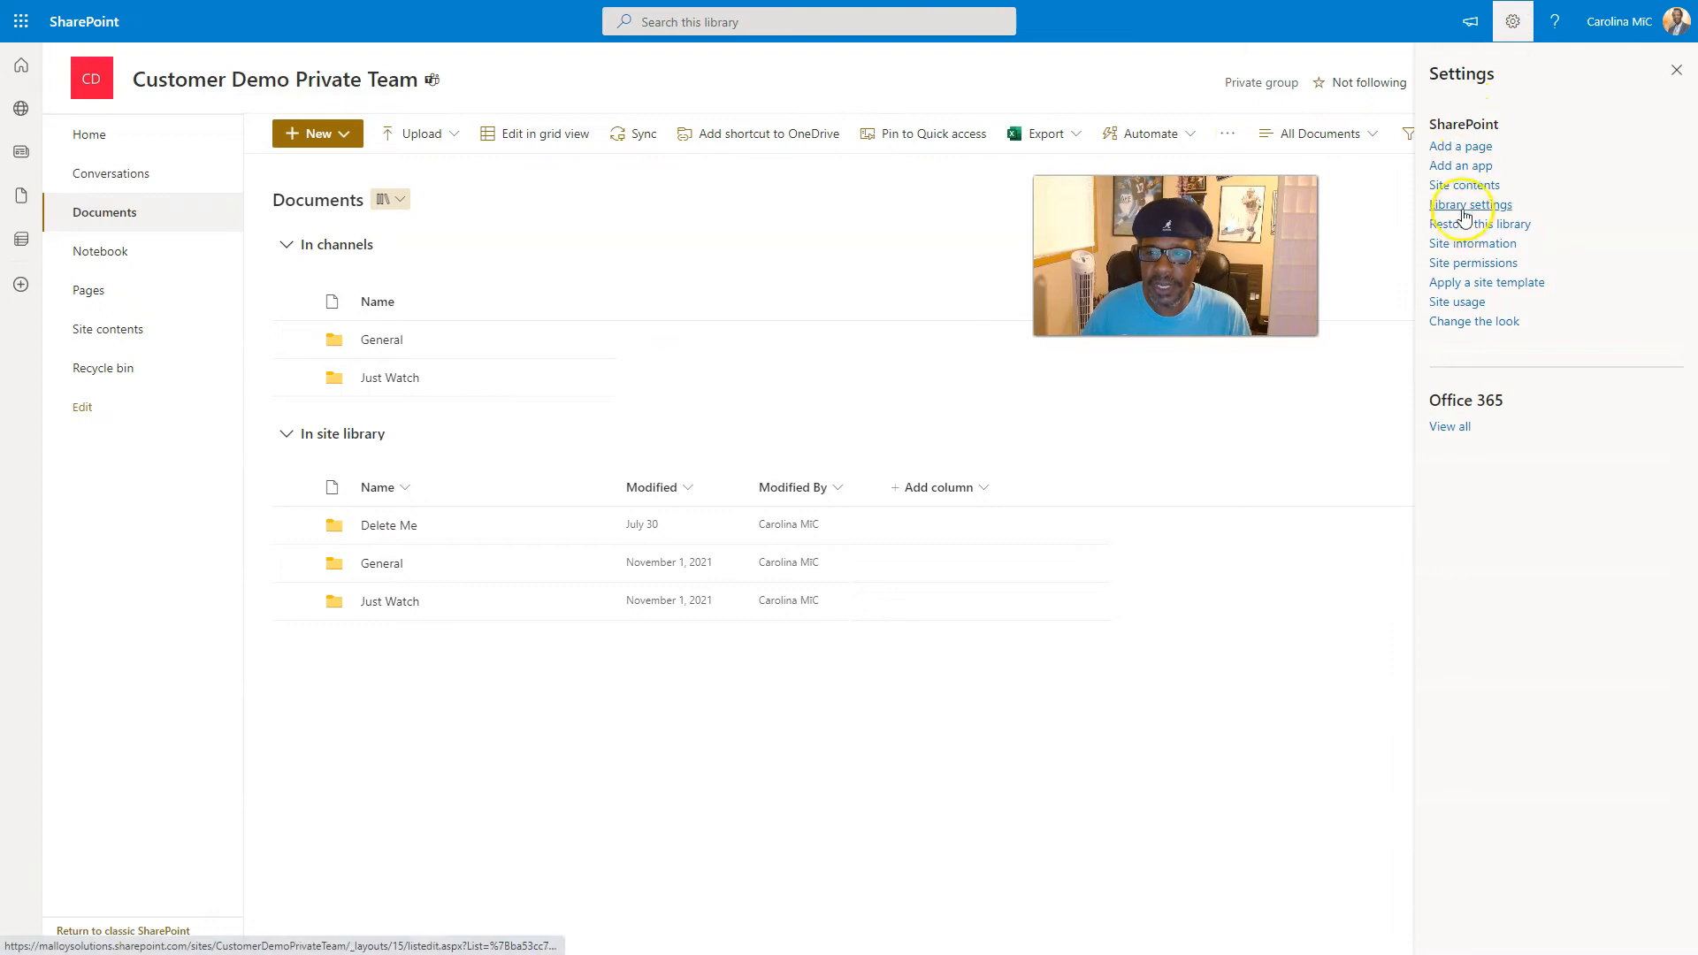
click(1471, 205)
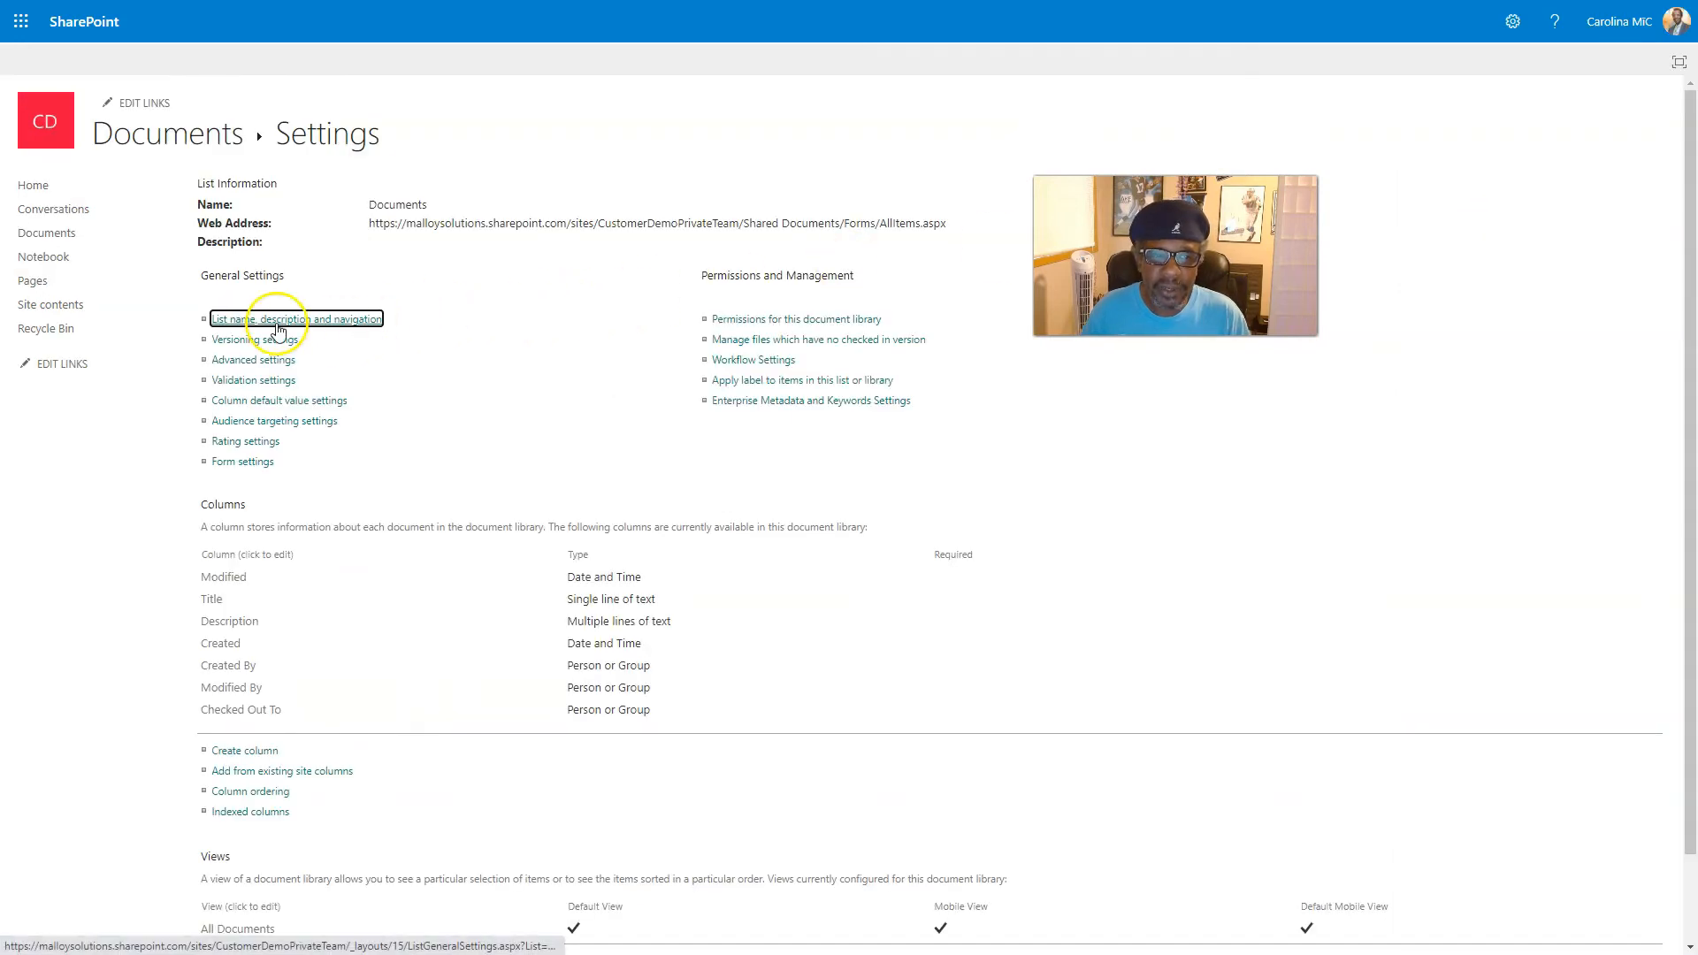
click(295, 318)
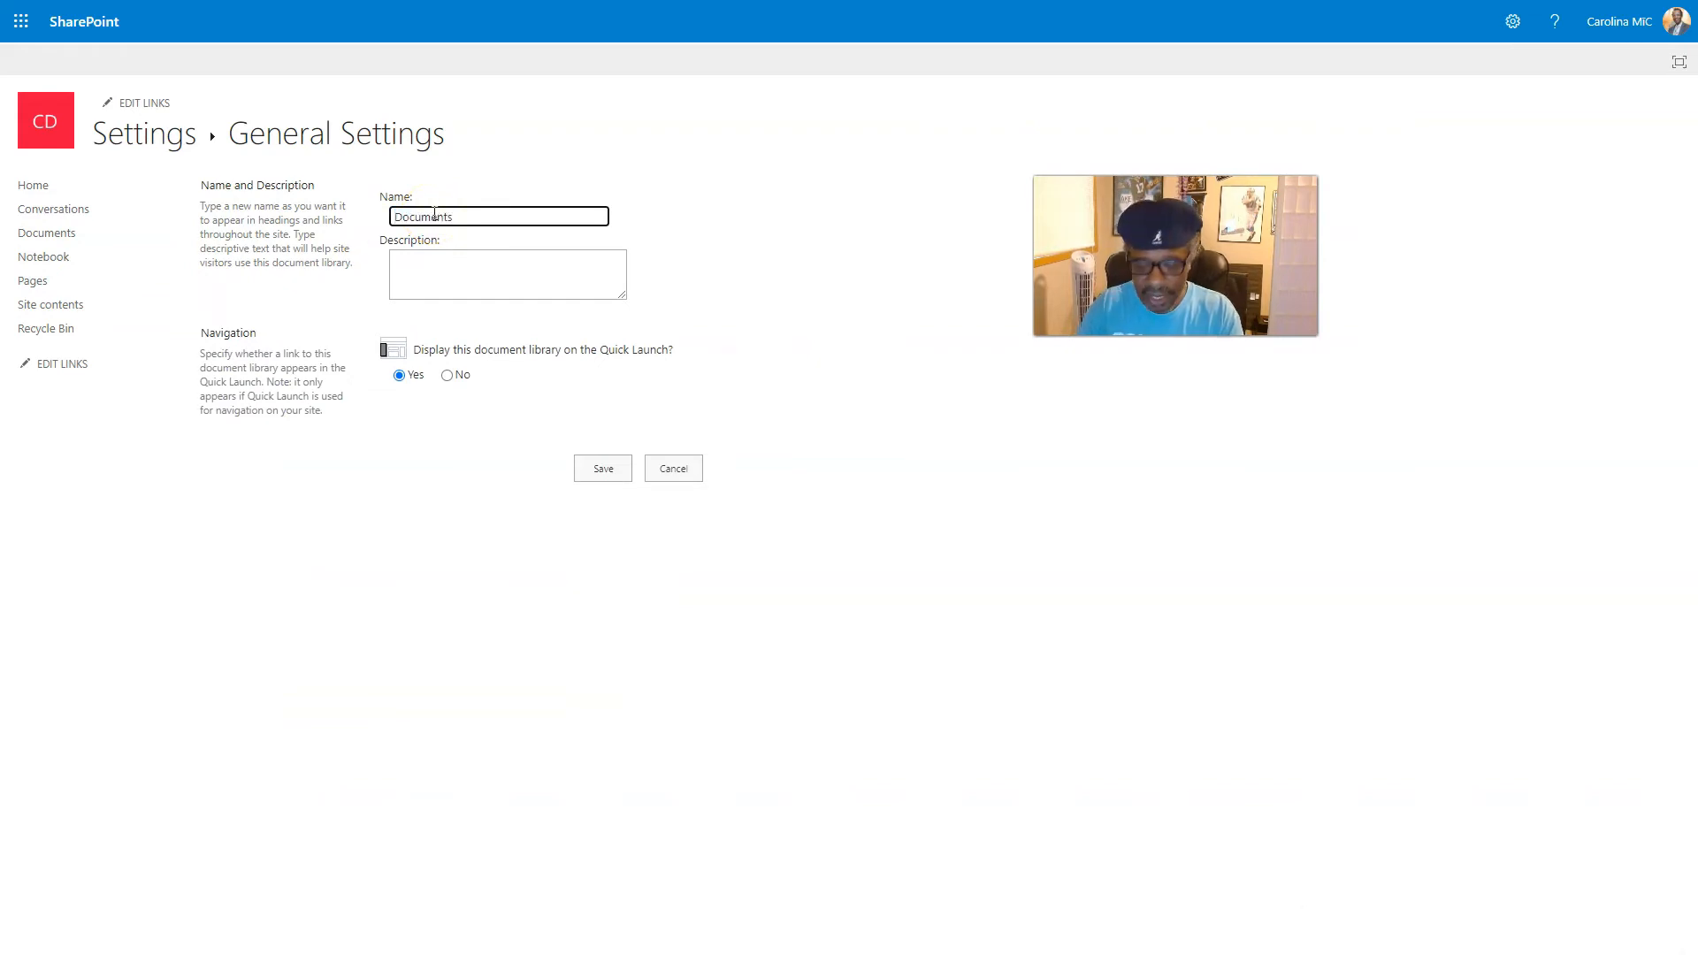
Rename the library to 'MS Teams Documents', add a do-not-delete description, keep Quick Launch Yes, and save.
text(MS Teams)
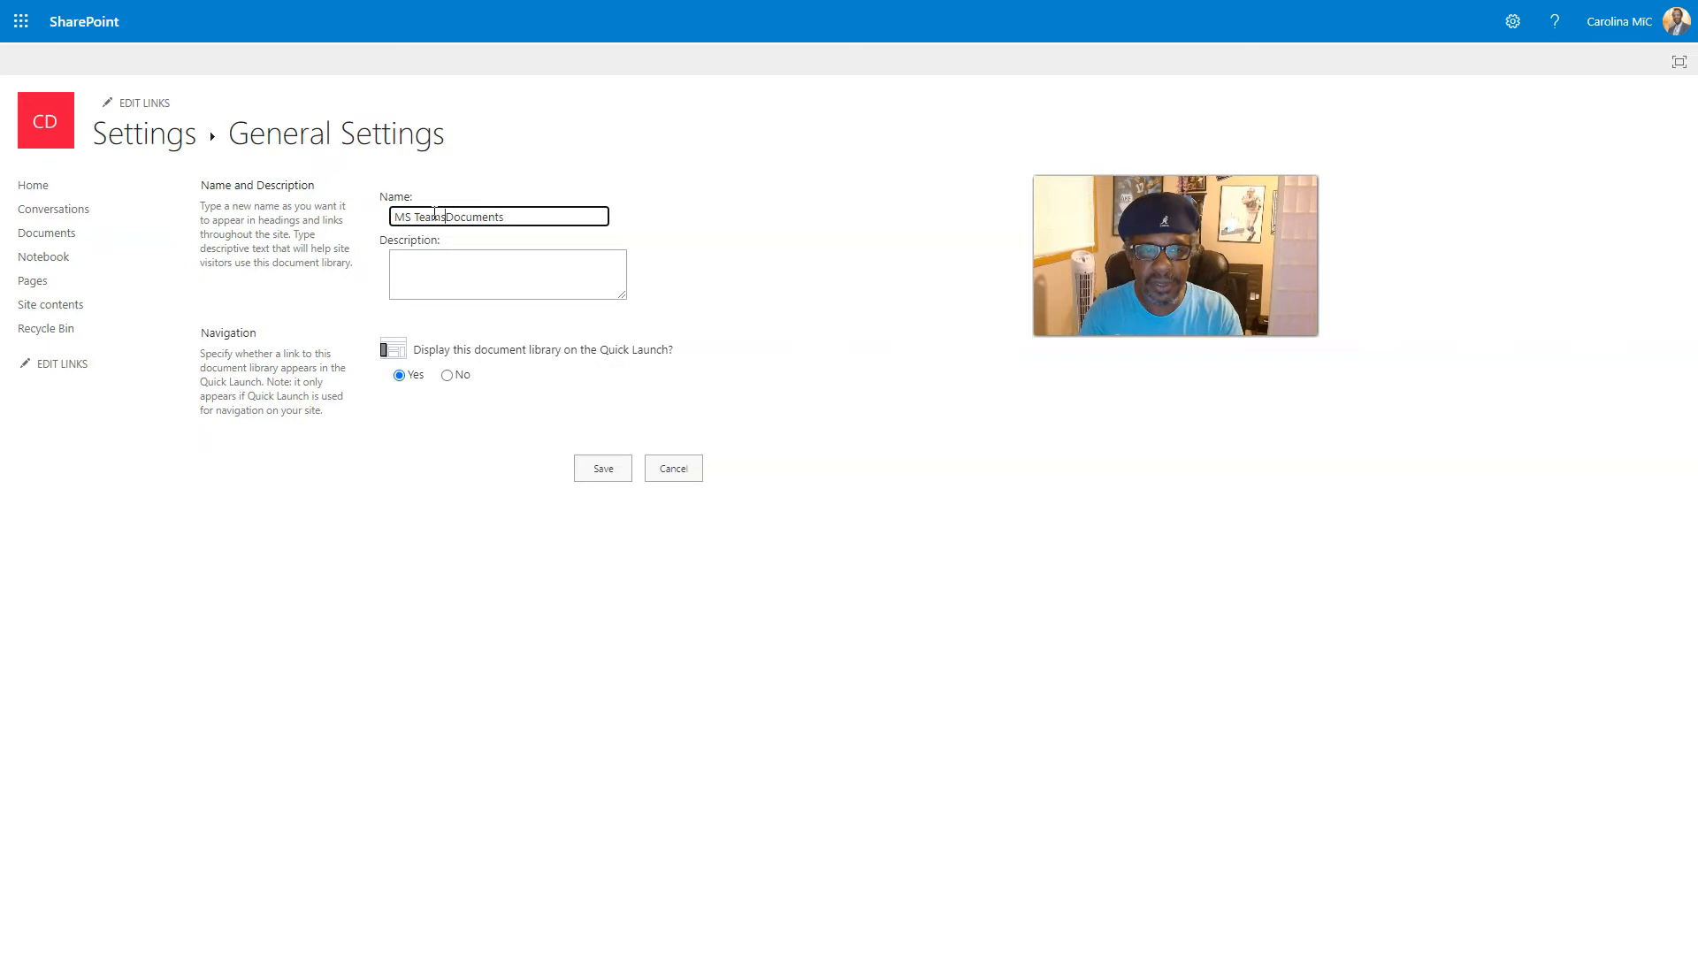
click(506, 273)
text(Yo...slow your roll! This is the original Teams connected doc library! Do not delete!)
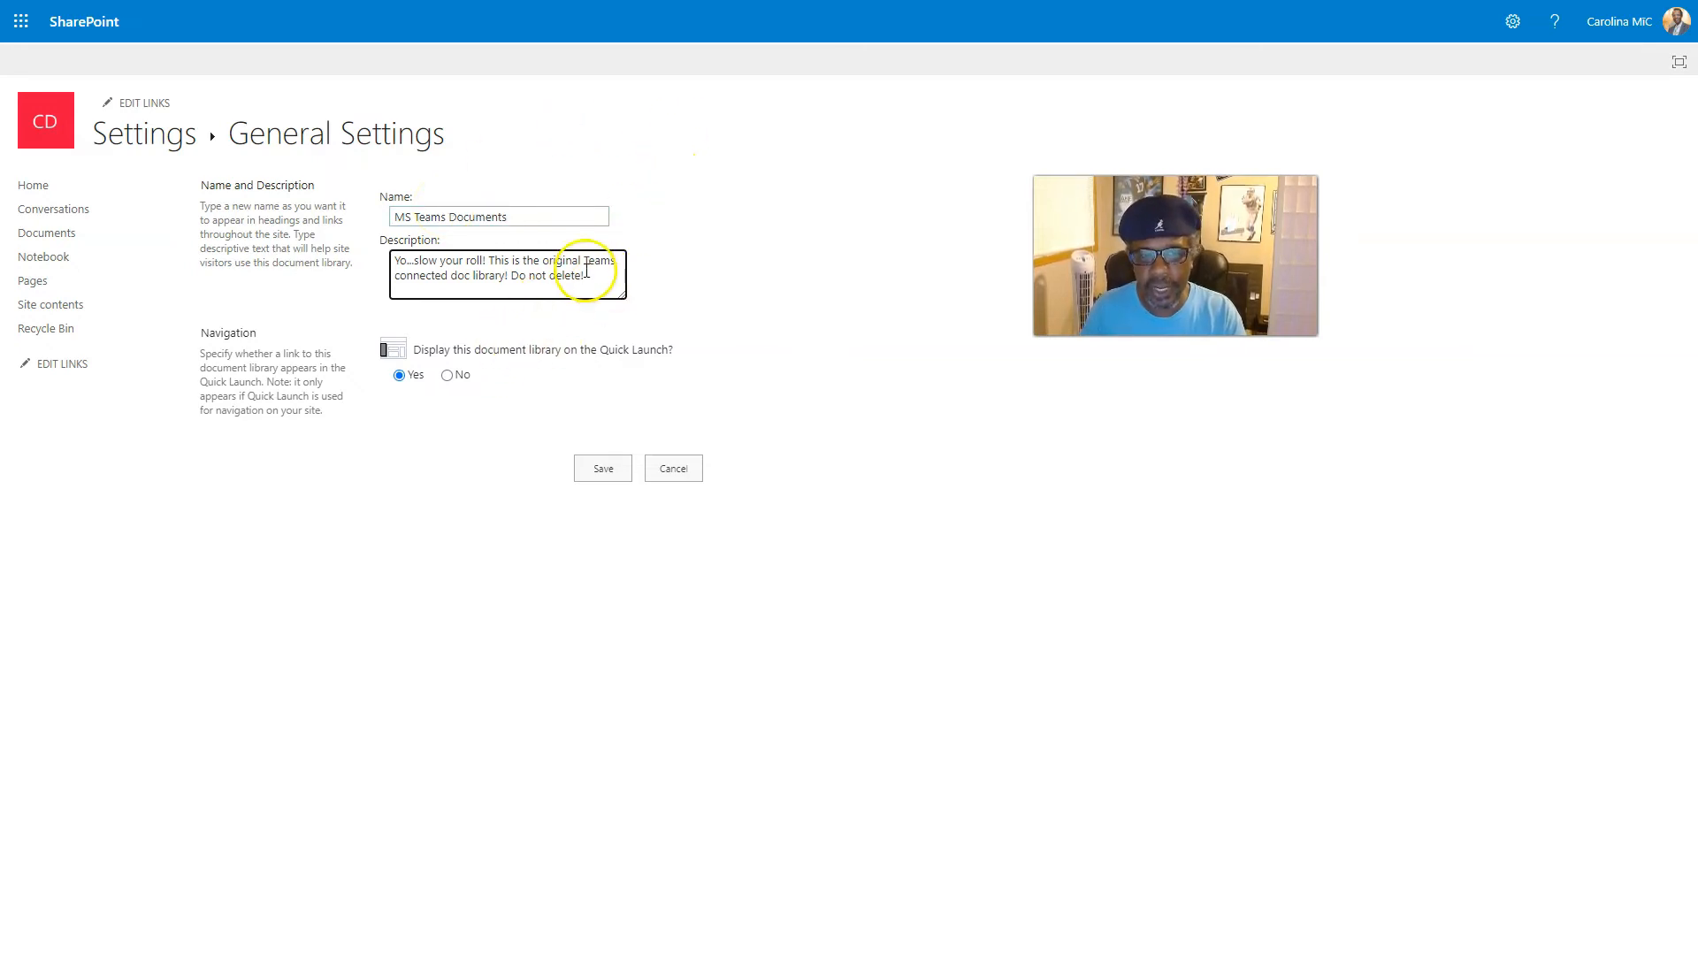
mouse_move(501, 320)
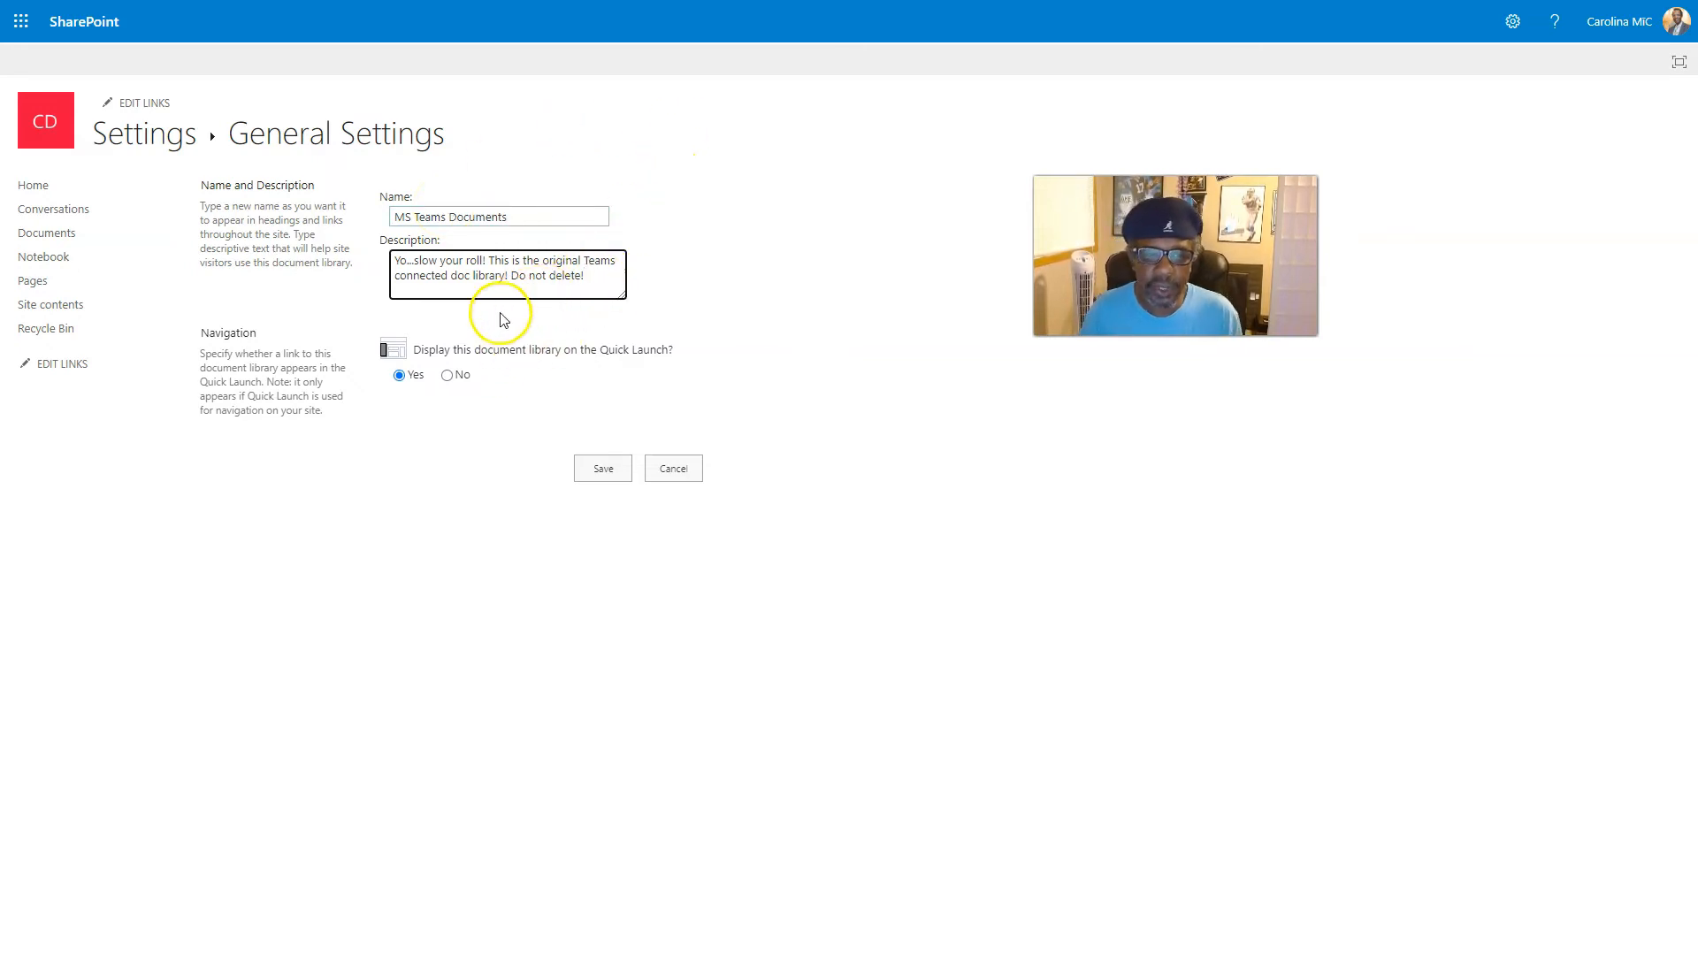
mouse_move(401, 375)
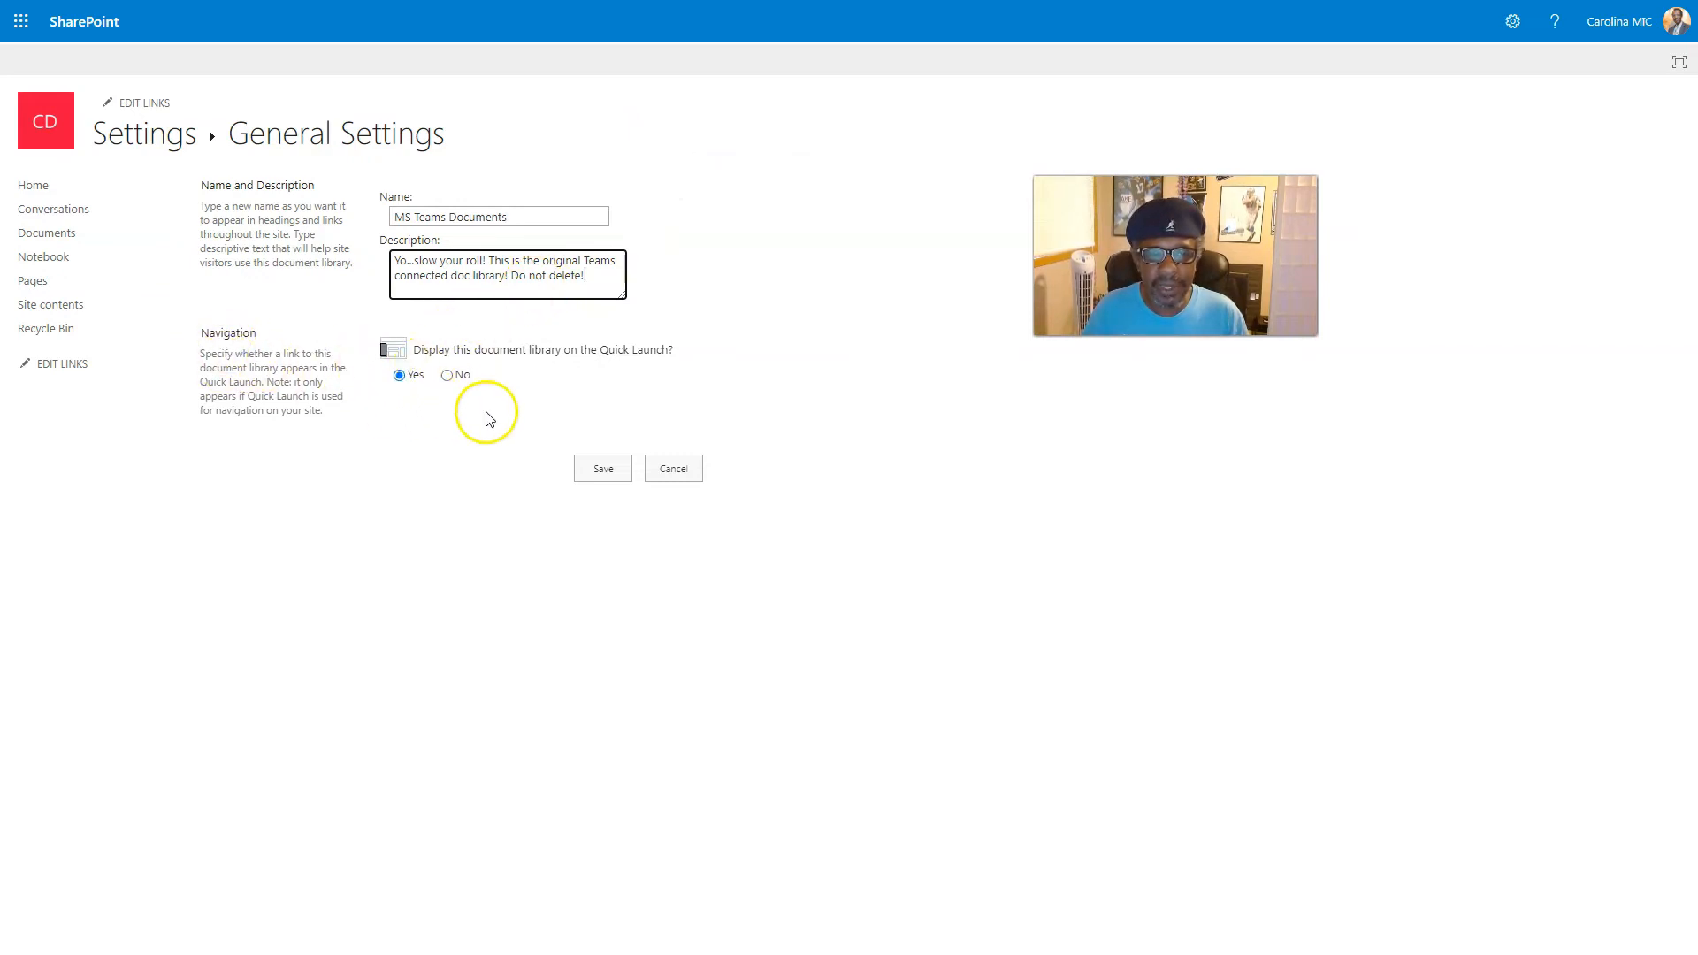
mouse_move(46, 234)
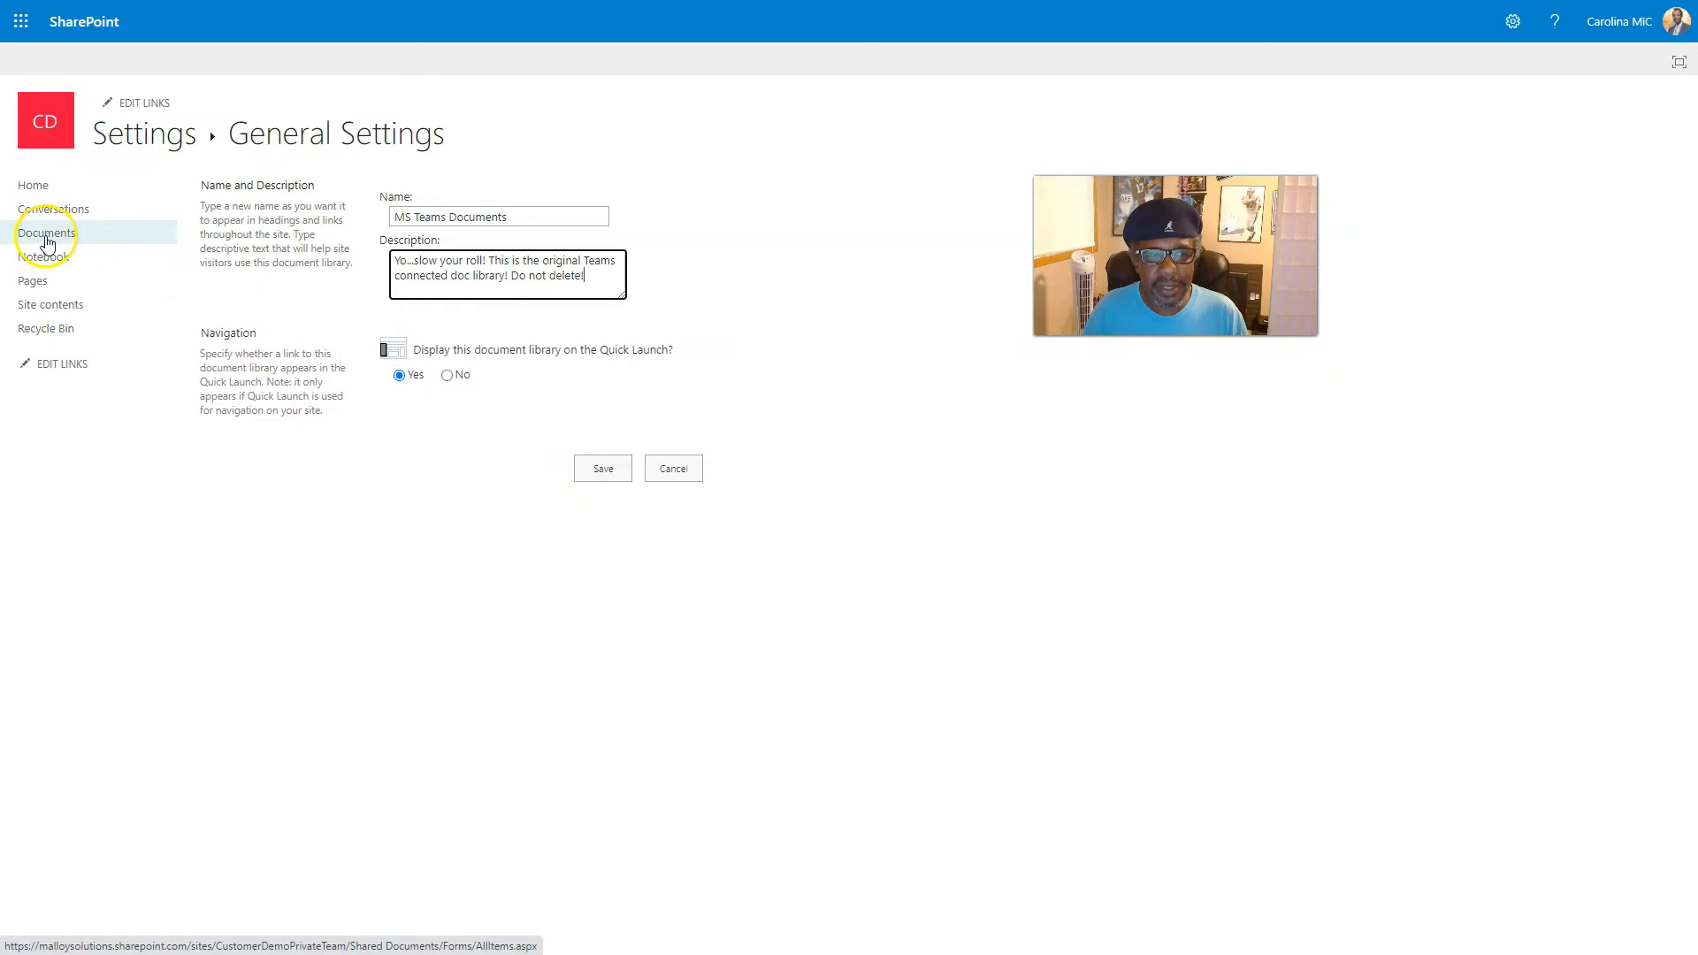
click(602, 467)
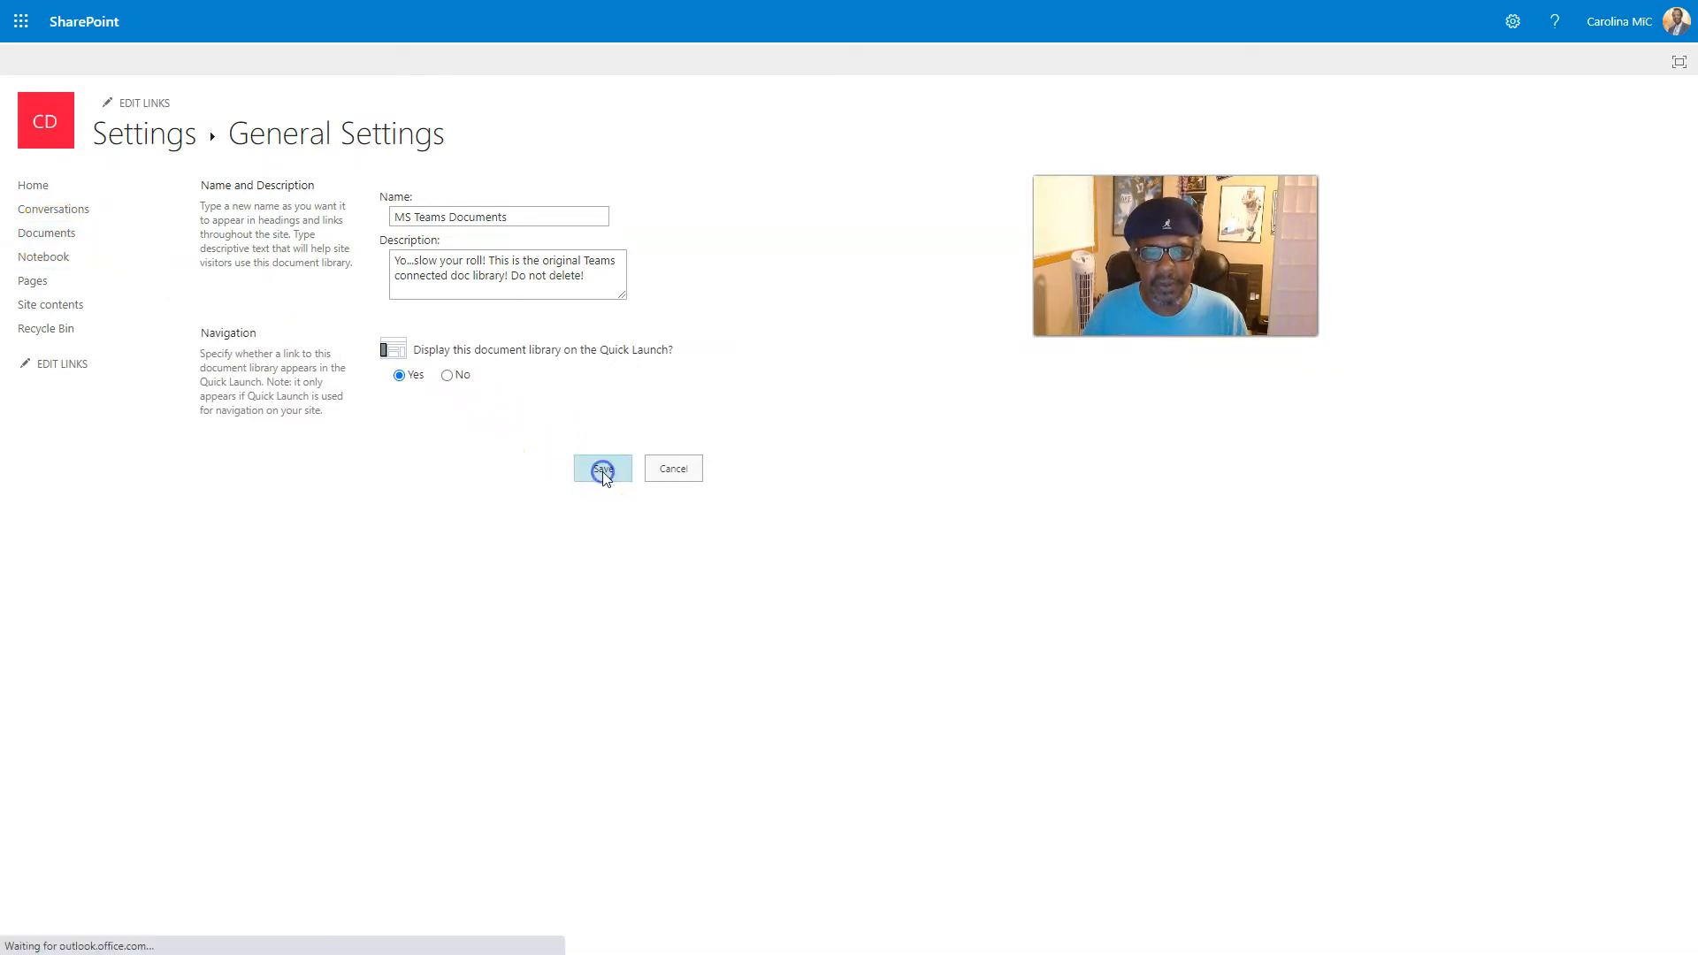
Open the renamed MS Teams Documents library from the left navigation.
click(602, 467)
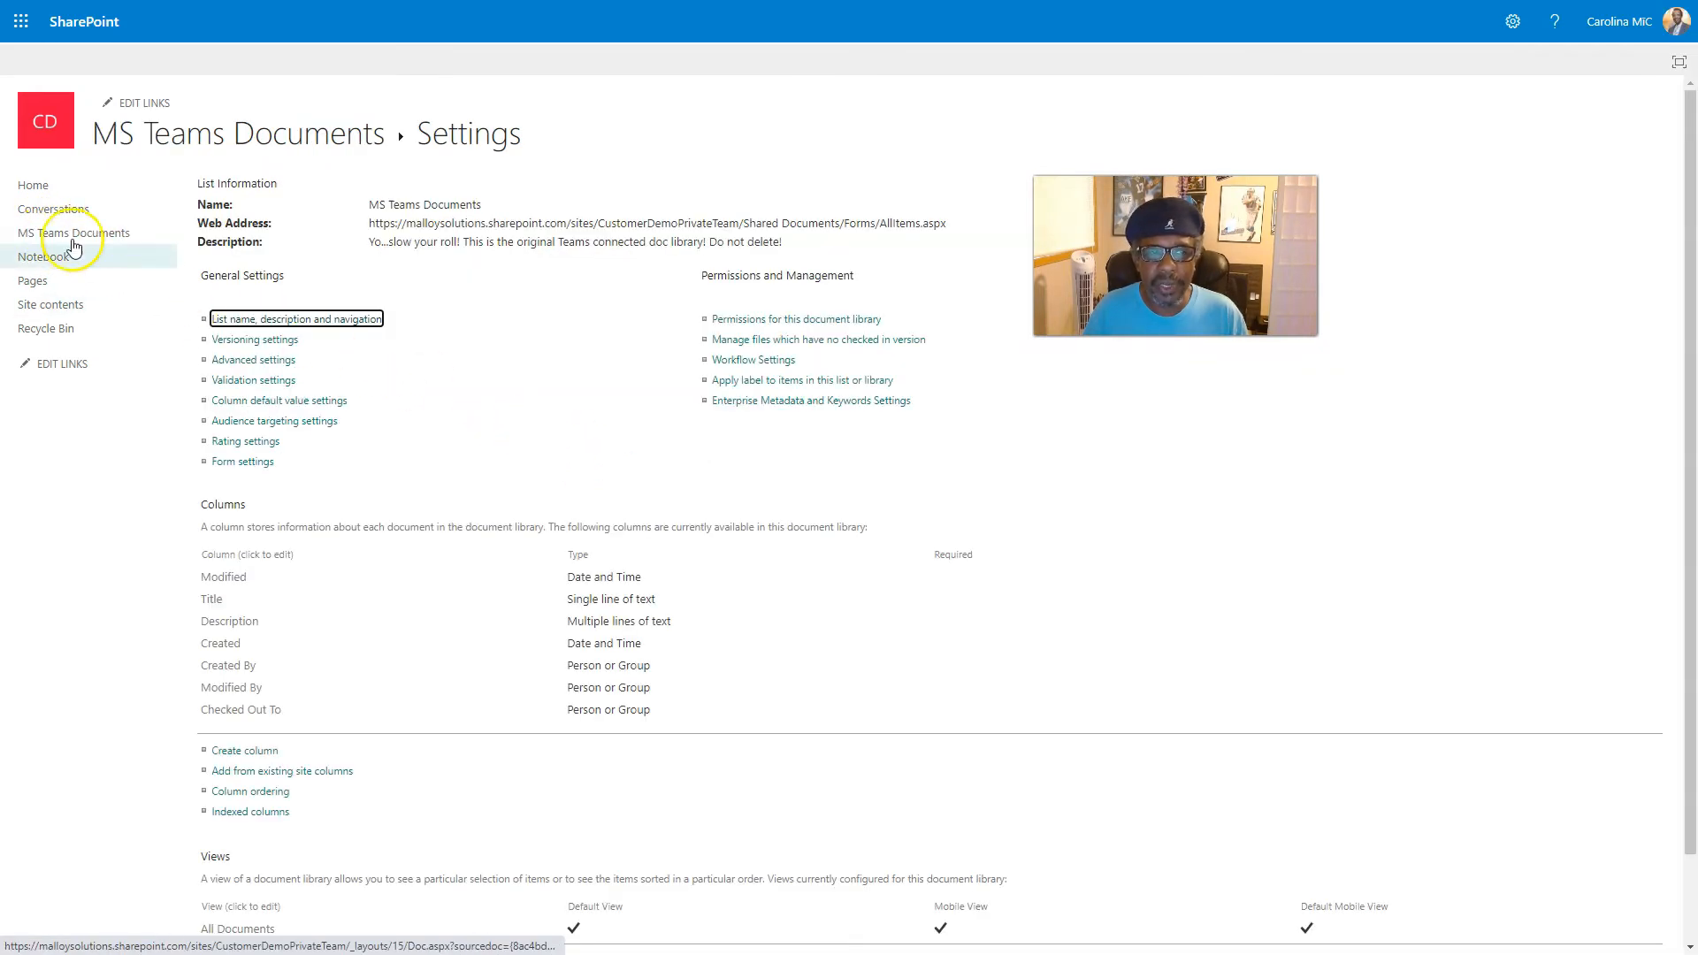
mouse_move(200, 133)
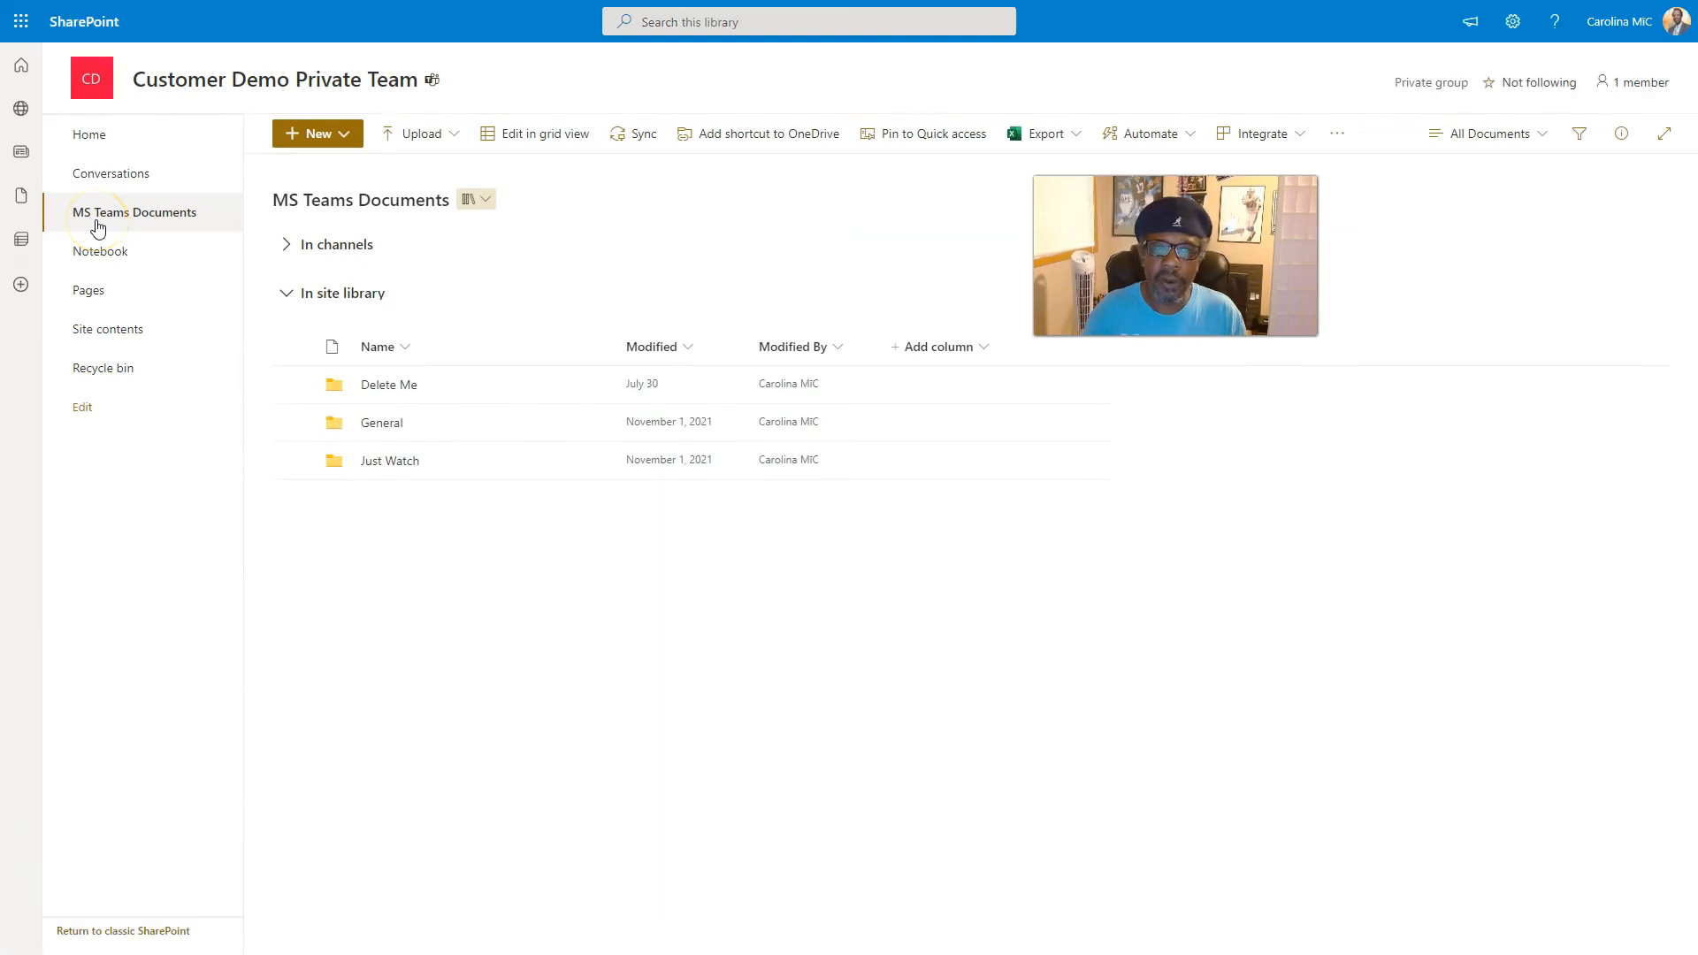
mouse_move(135, 211)
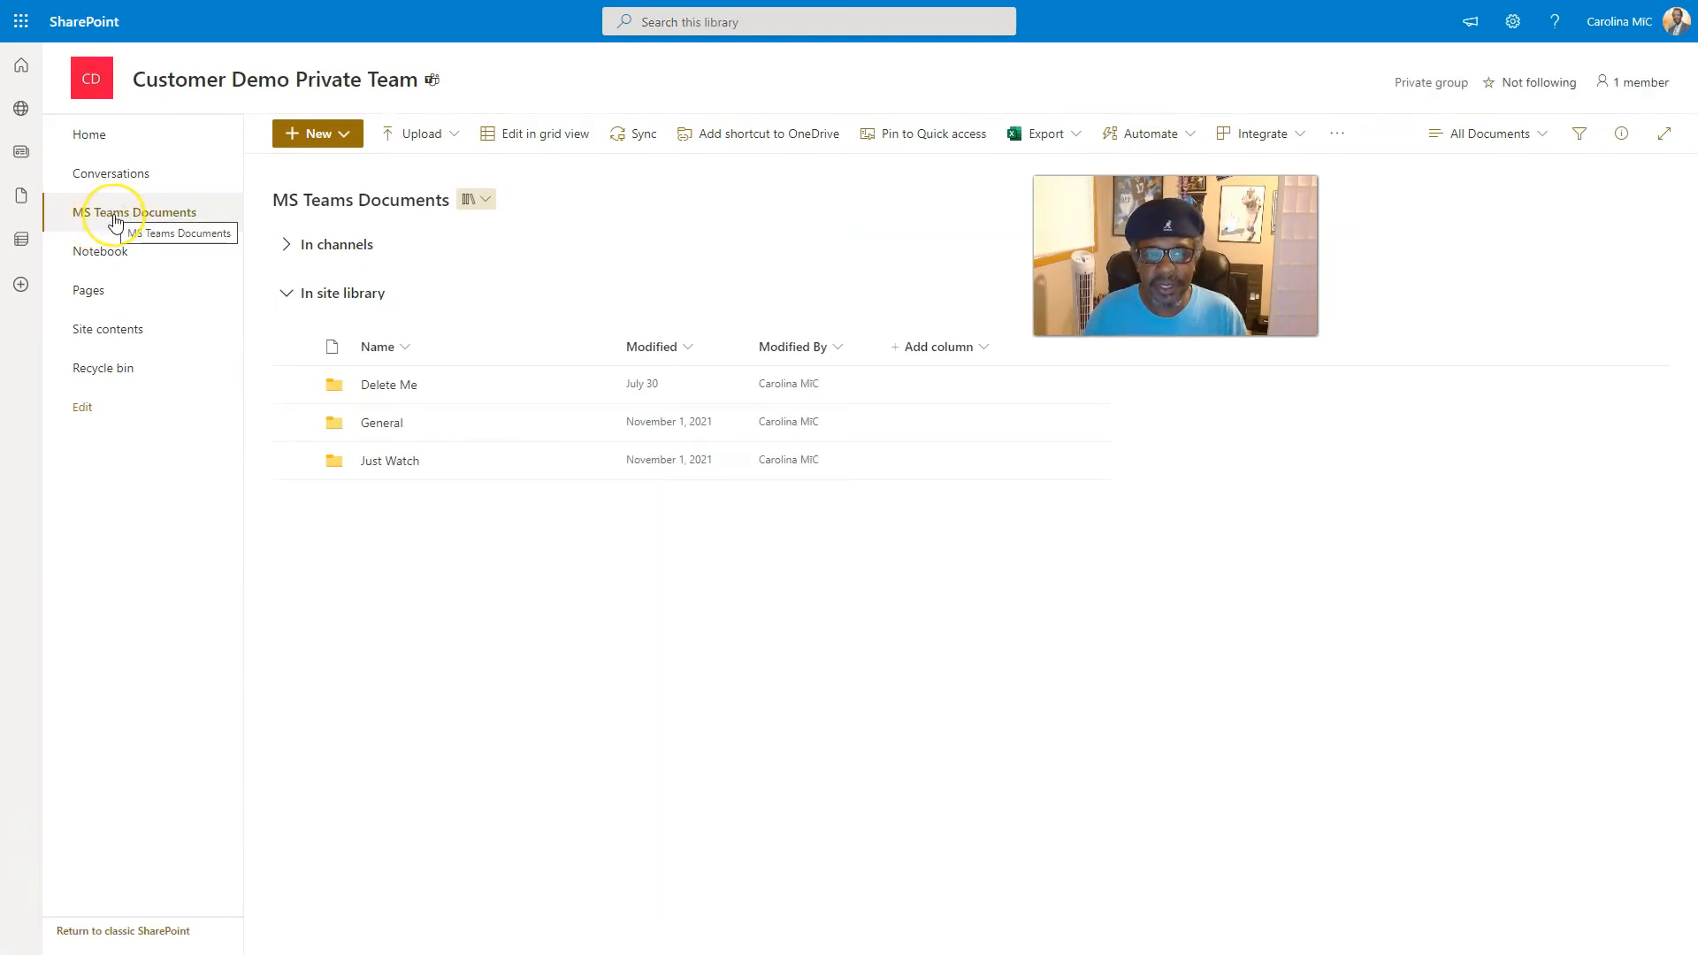
mouse_move(134, 212)
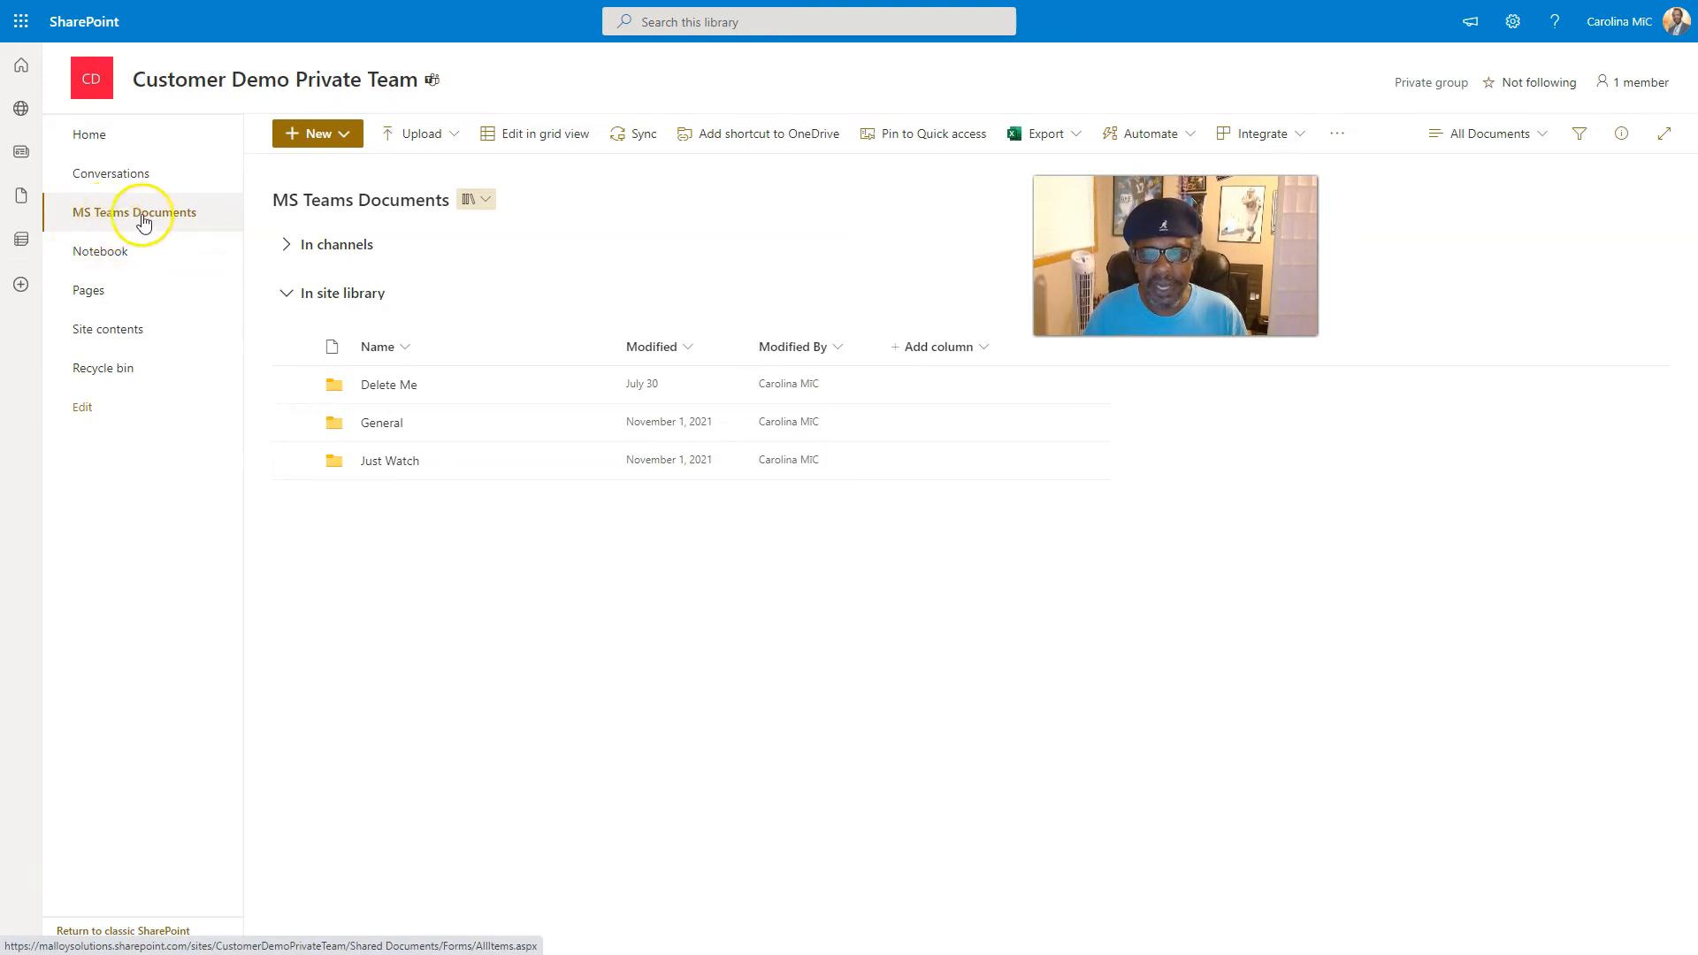
mouse_move(292, 247)
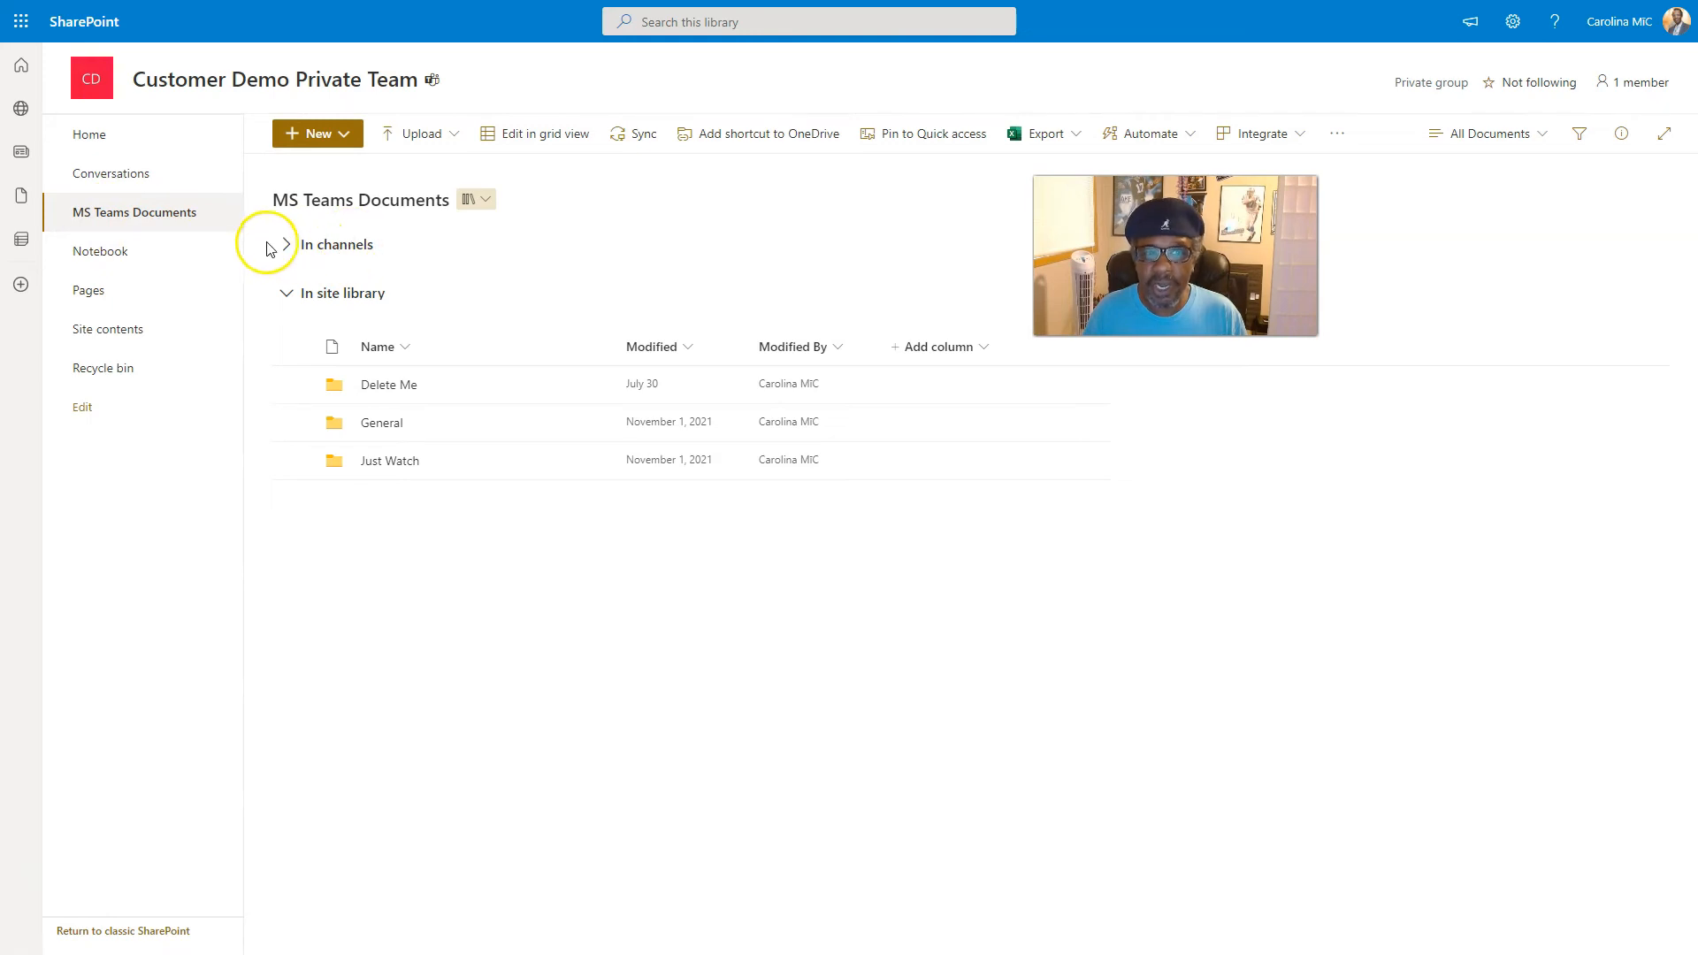
click(287, 245)
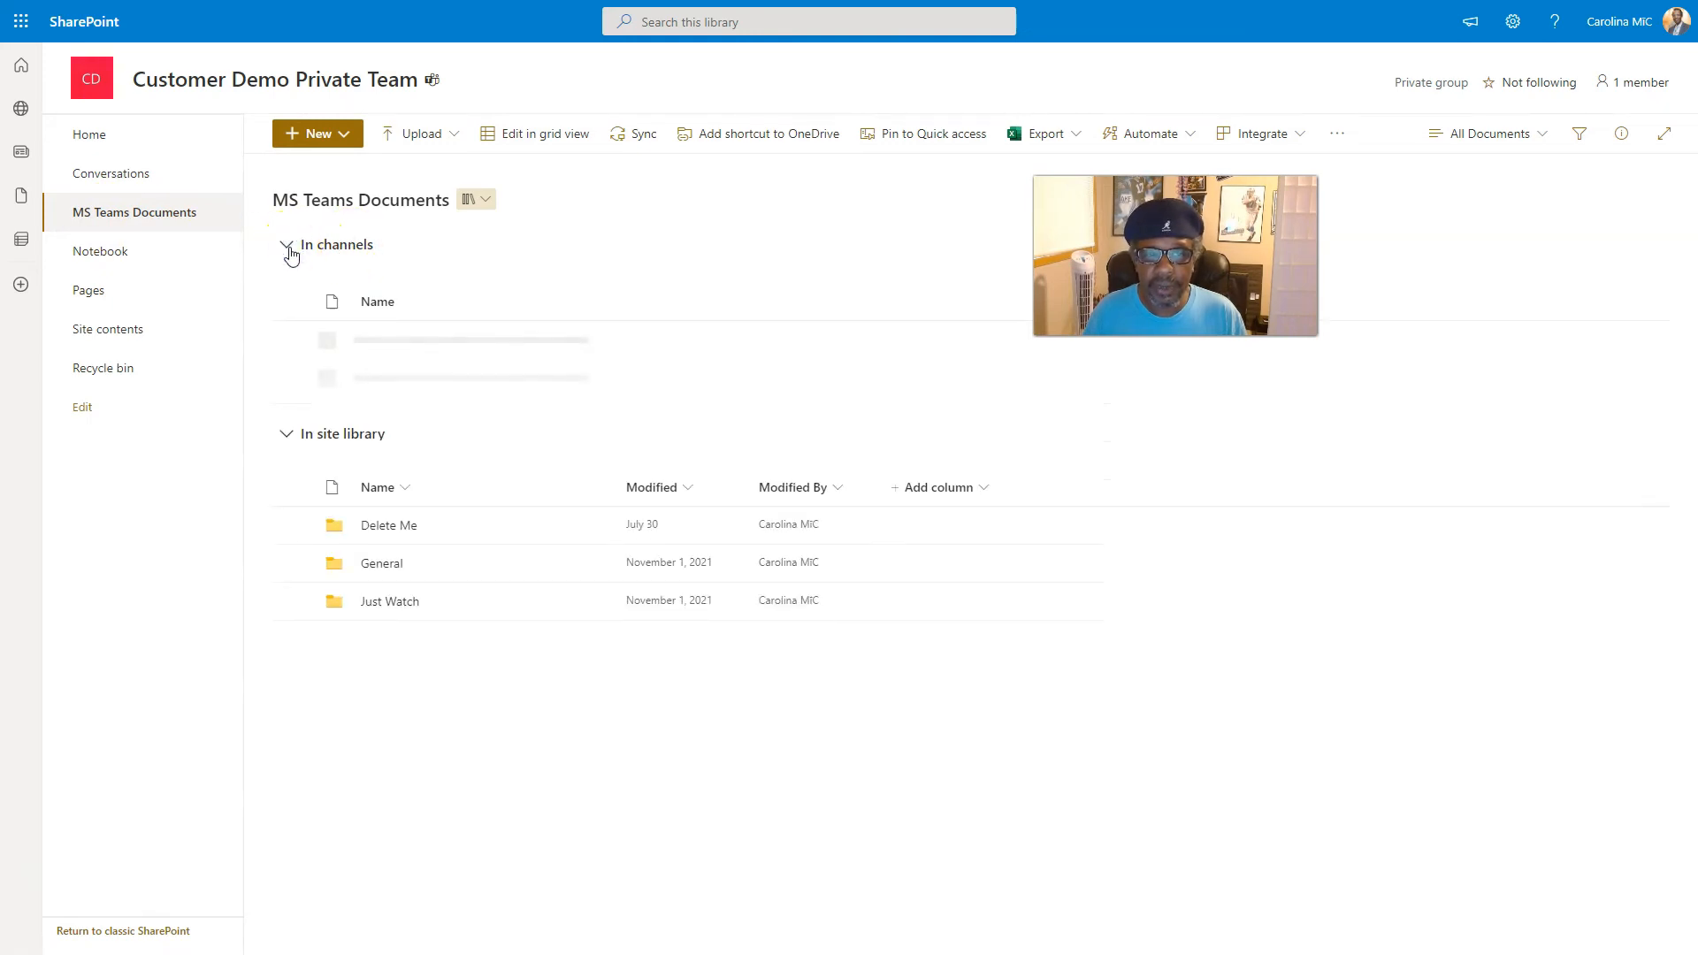
click(288, 248)
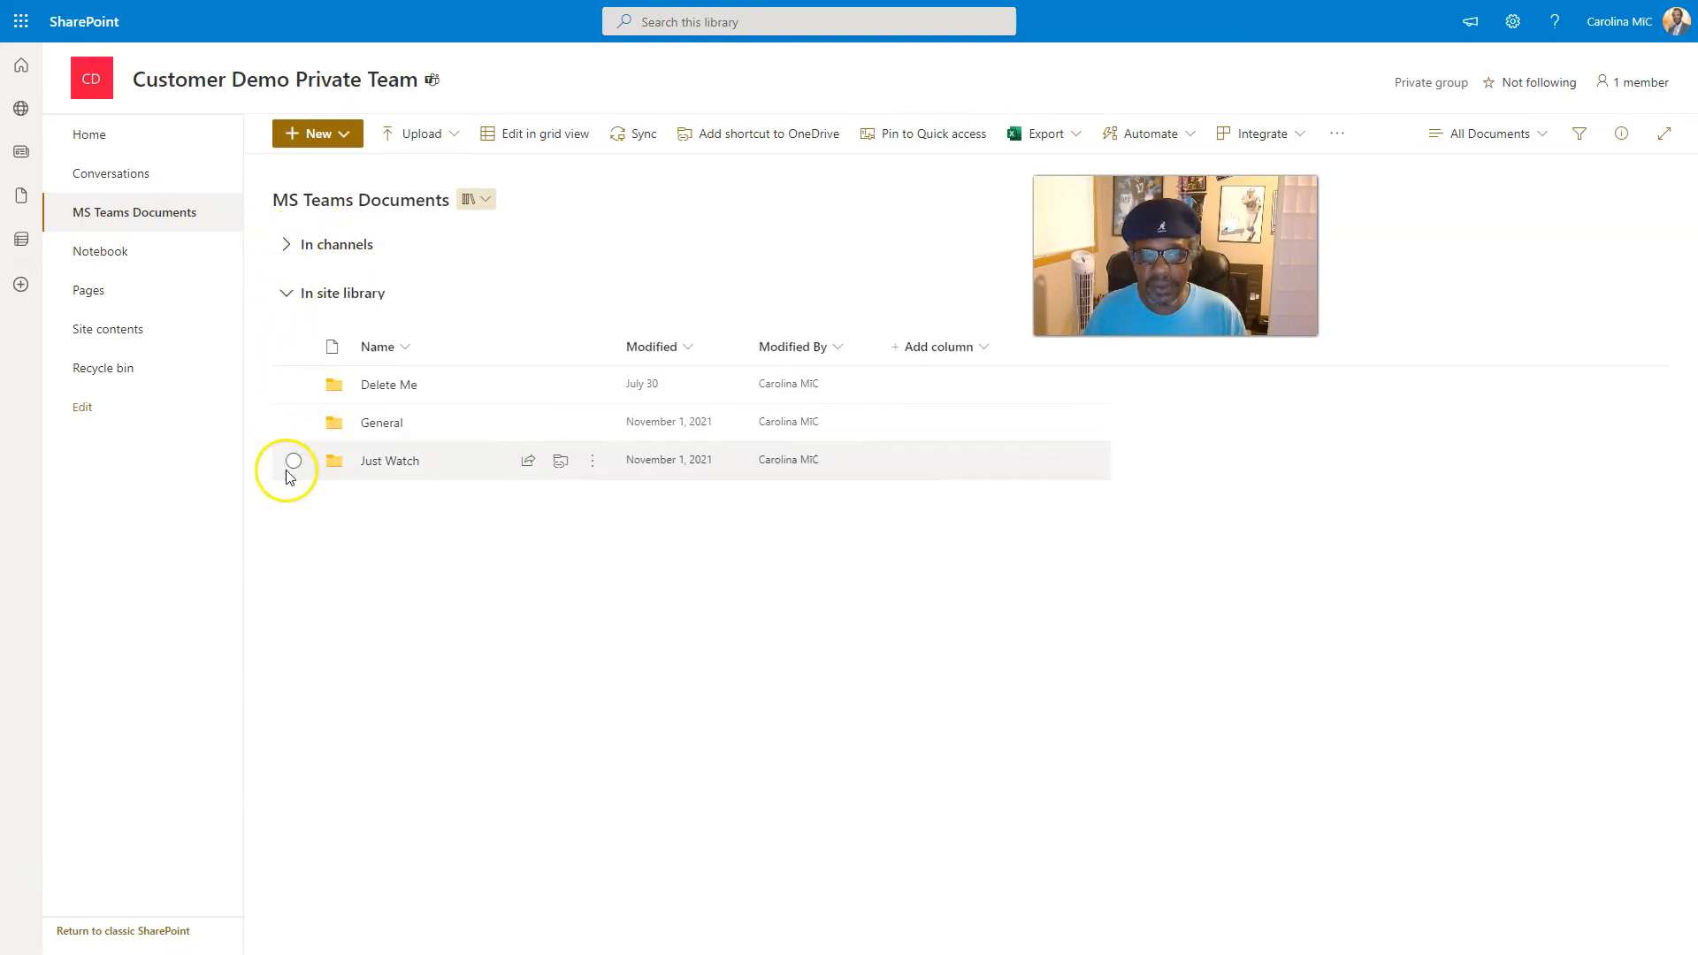
mouse_move(336, 572)
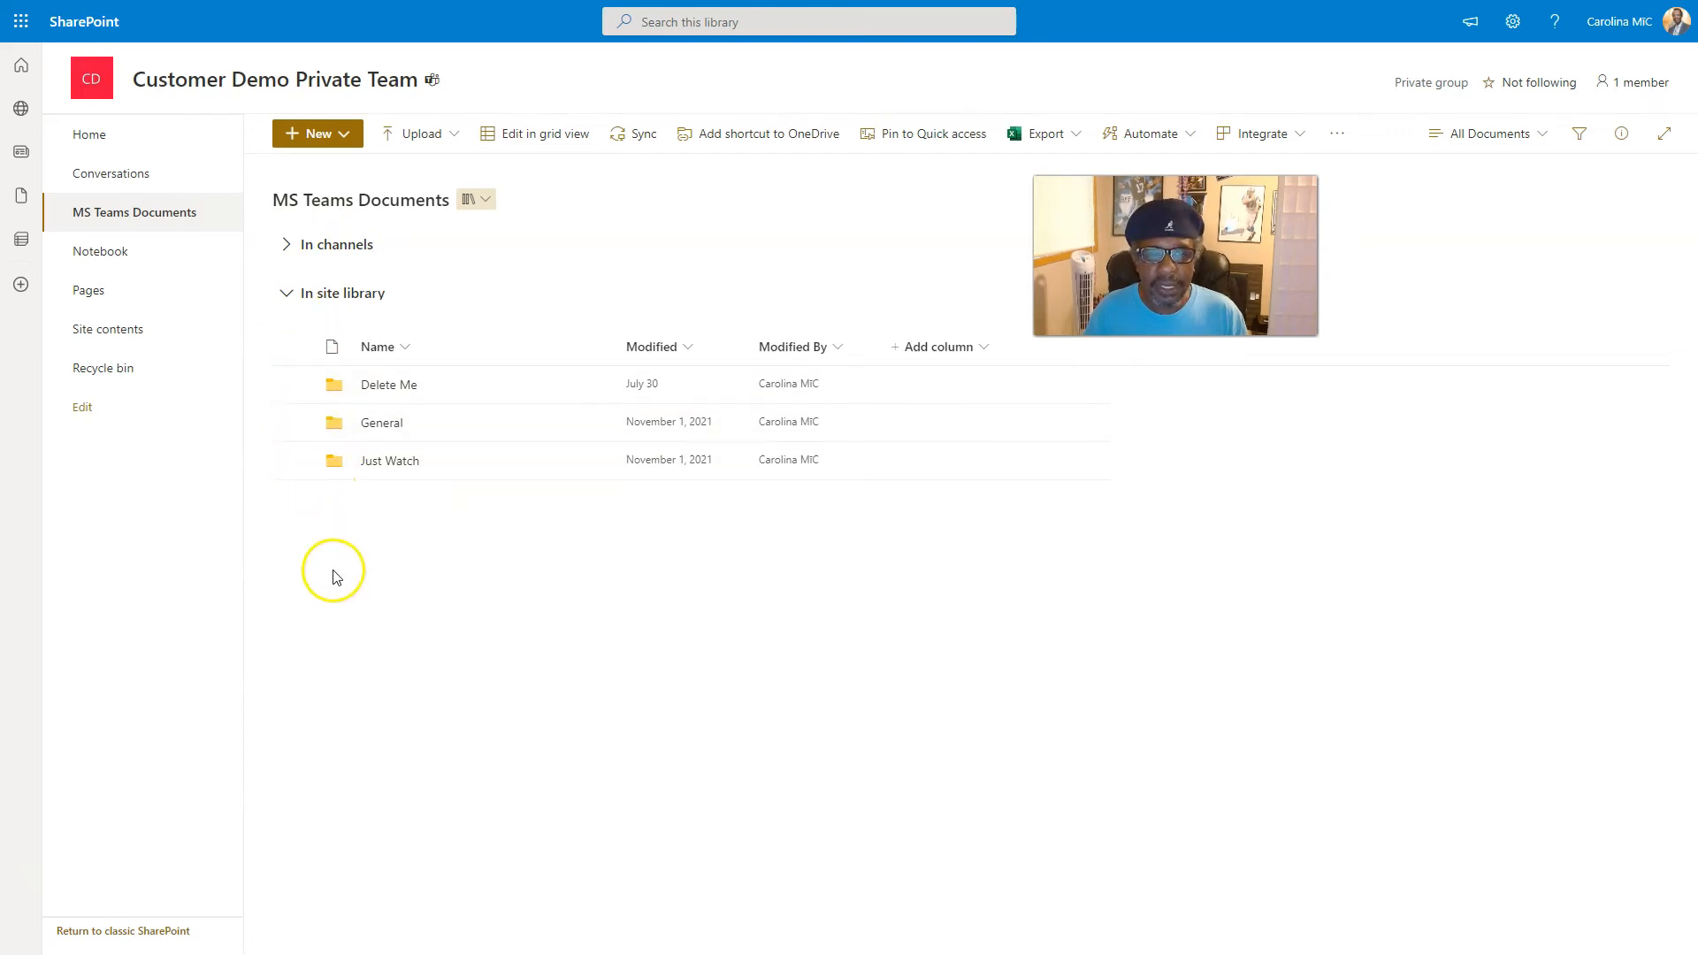
mouse_move(318, 386)
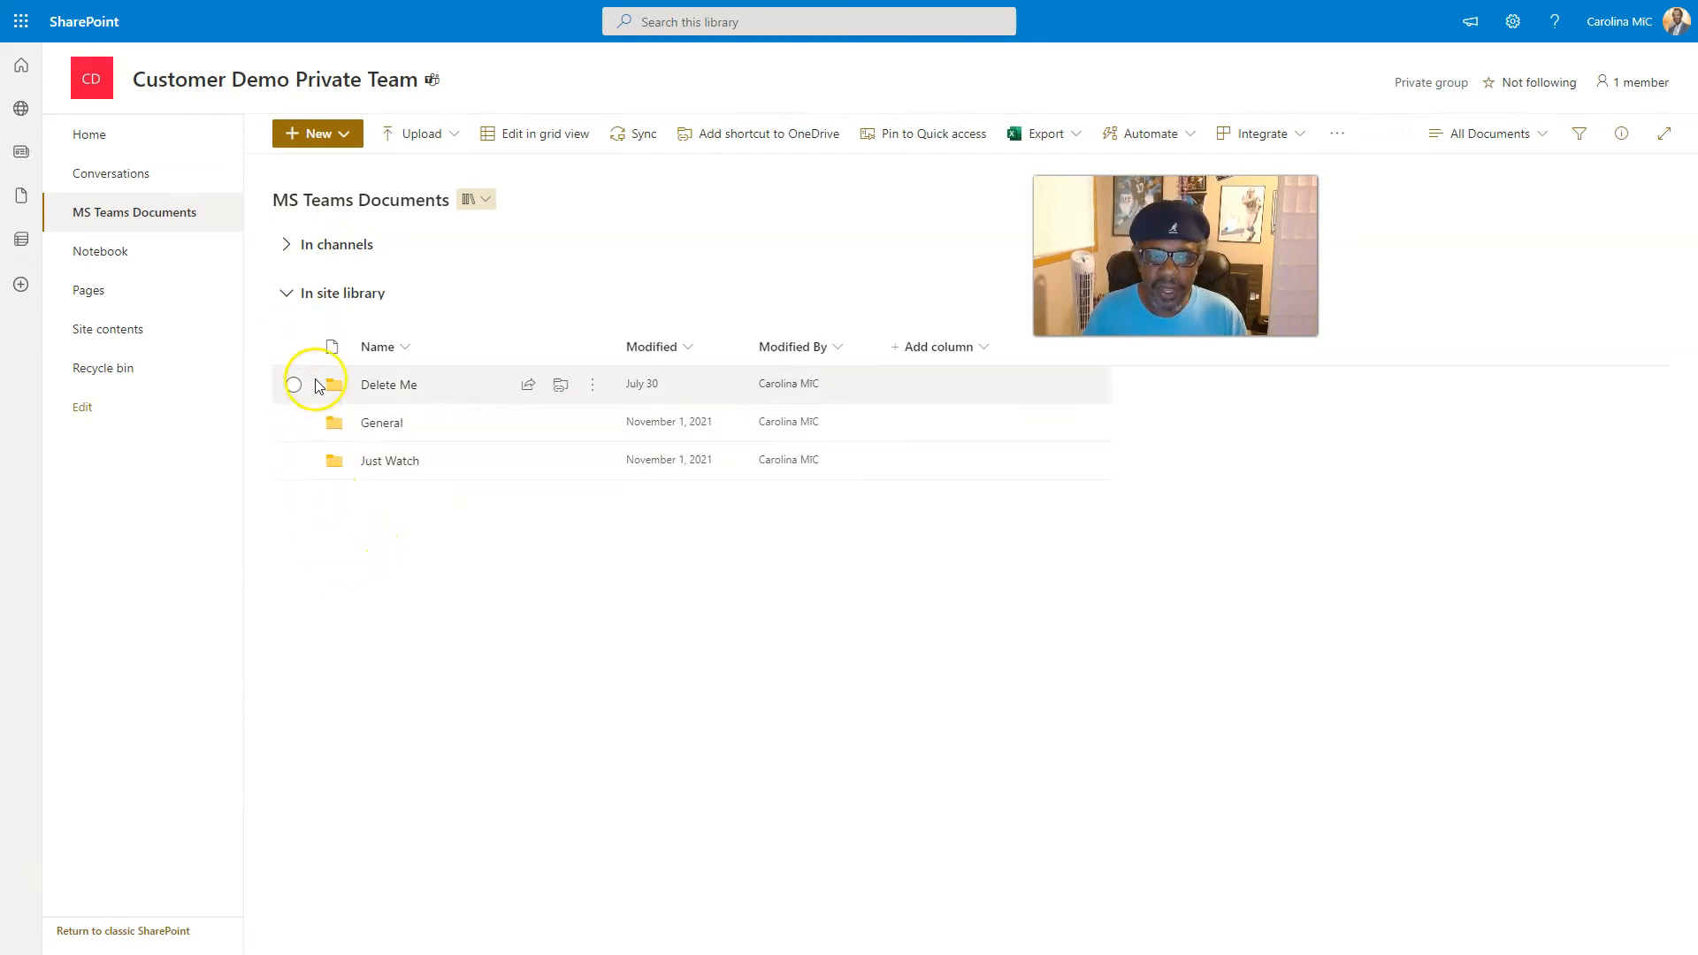
mouse_move(847, 460)
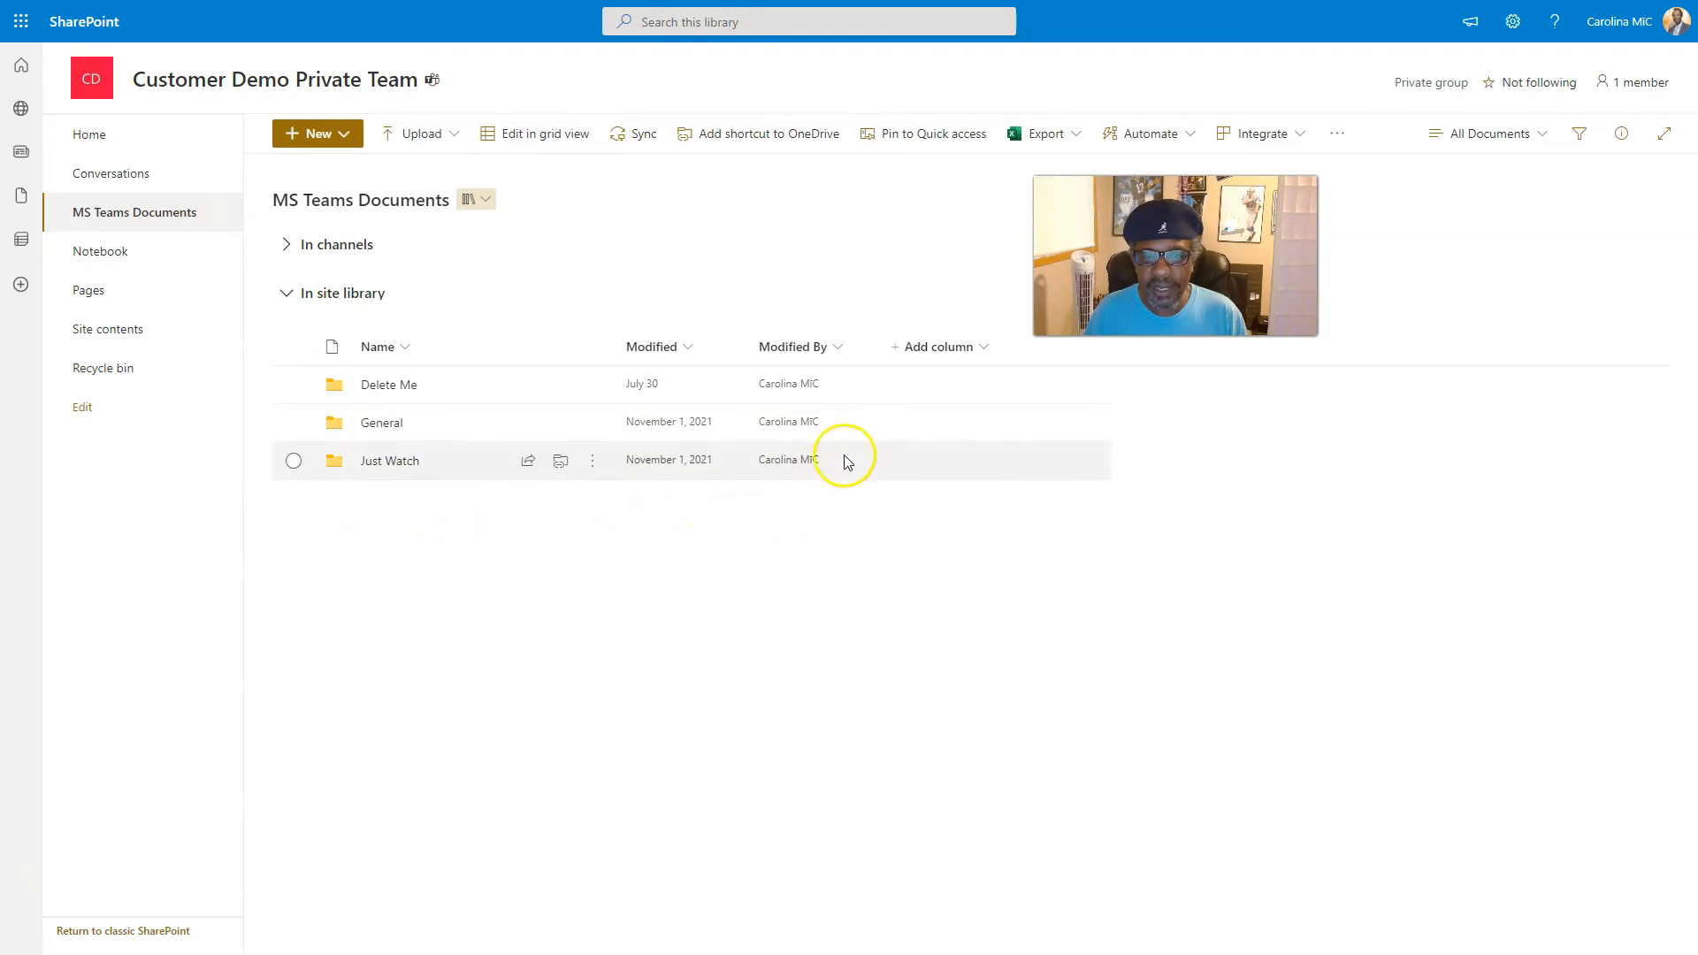
mouse_move(842, 353)
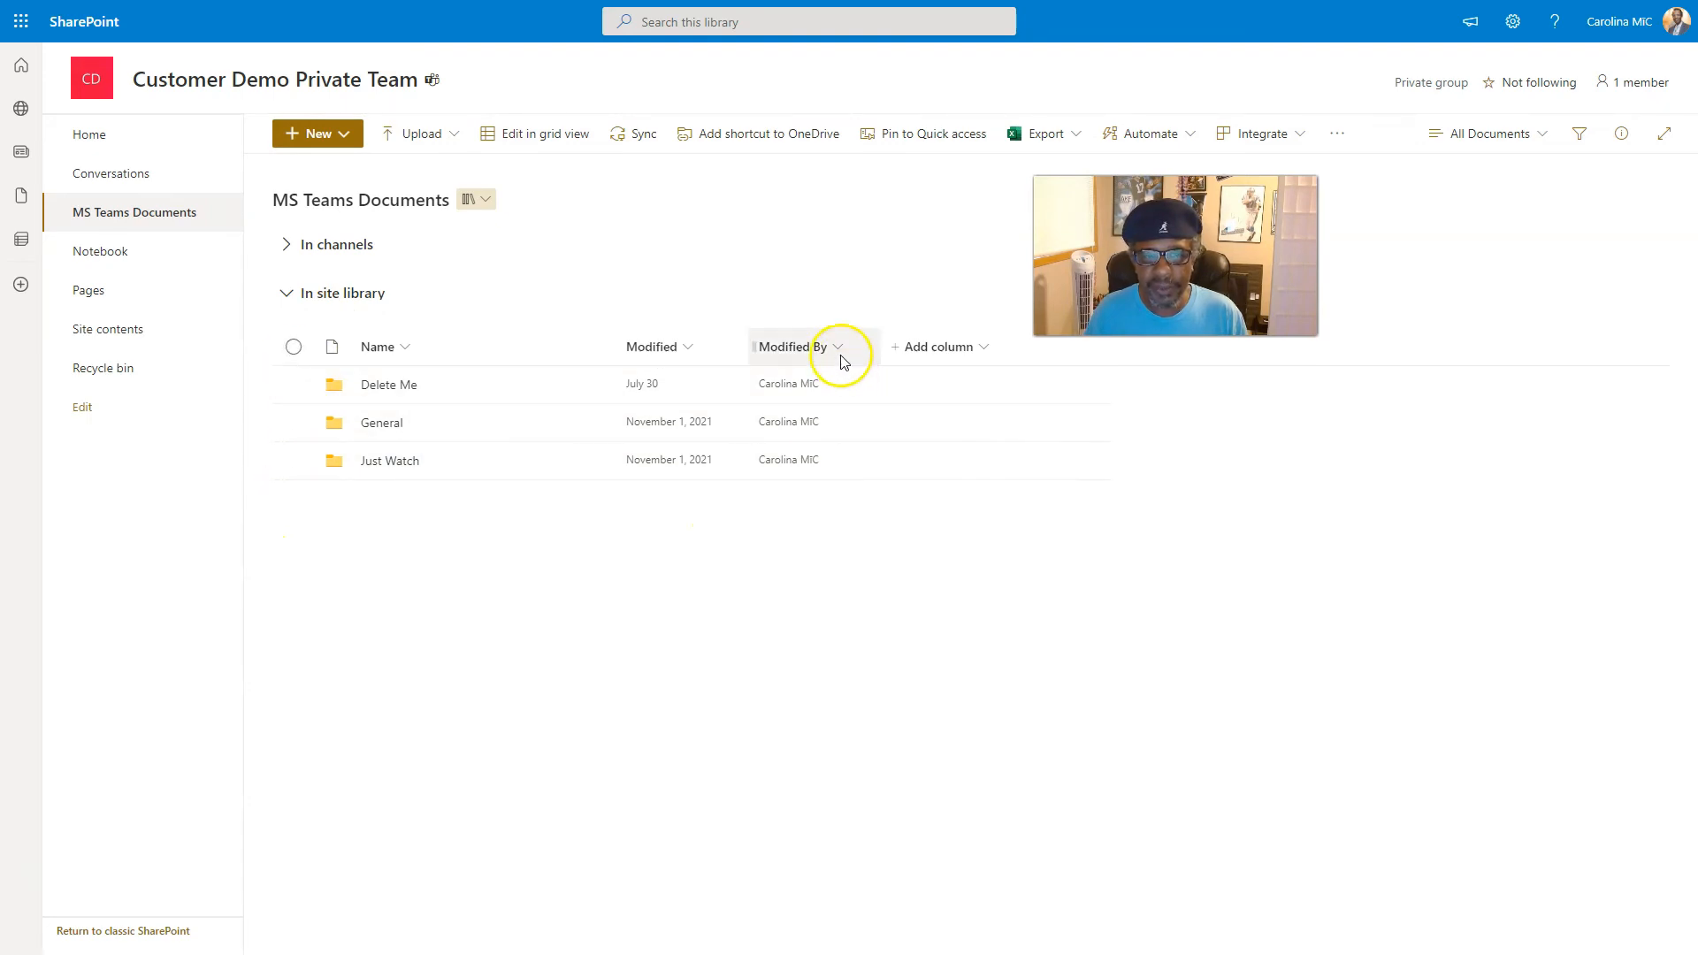
mouse_move(306, 552)
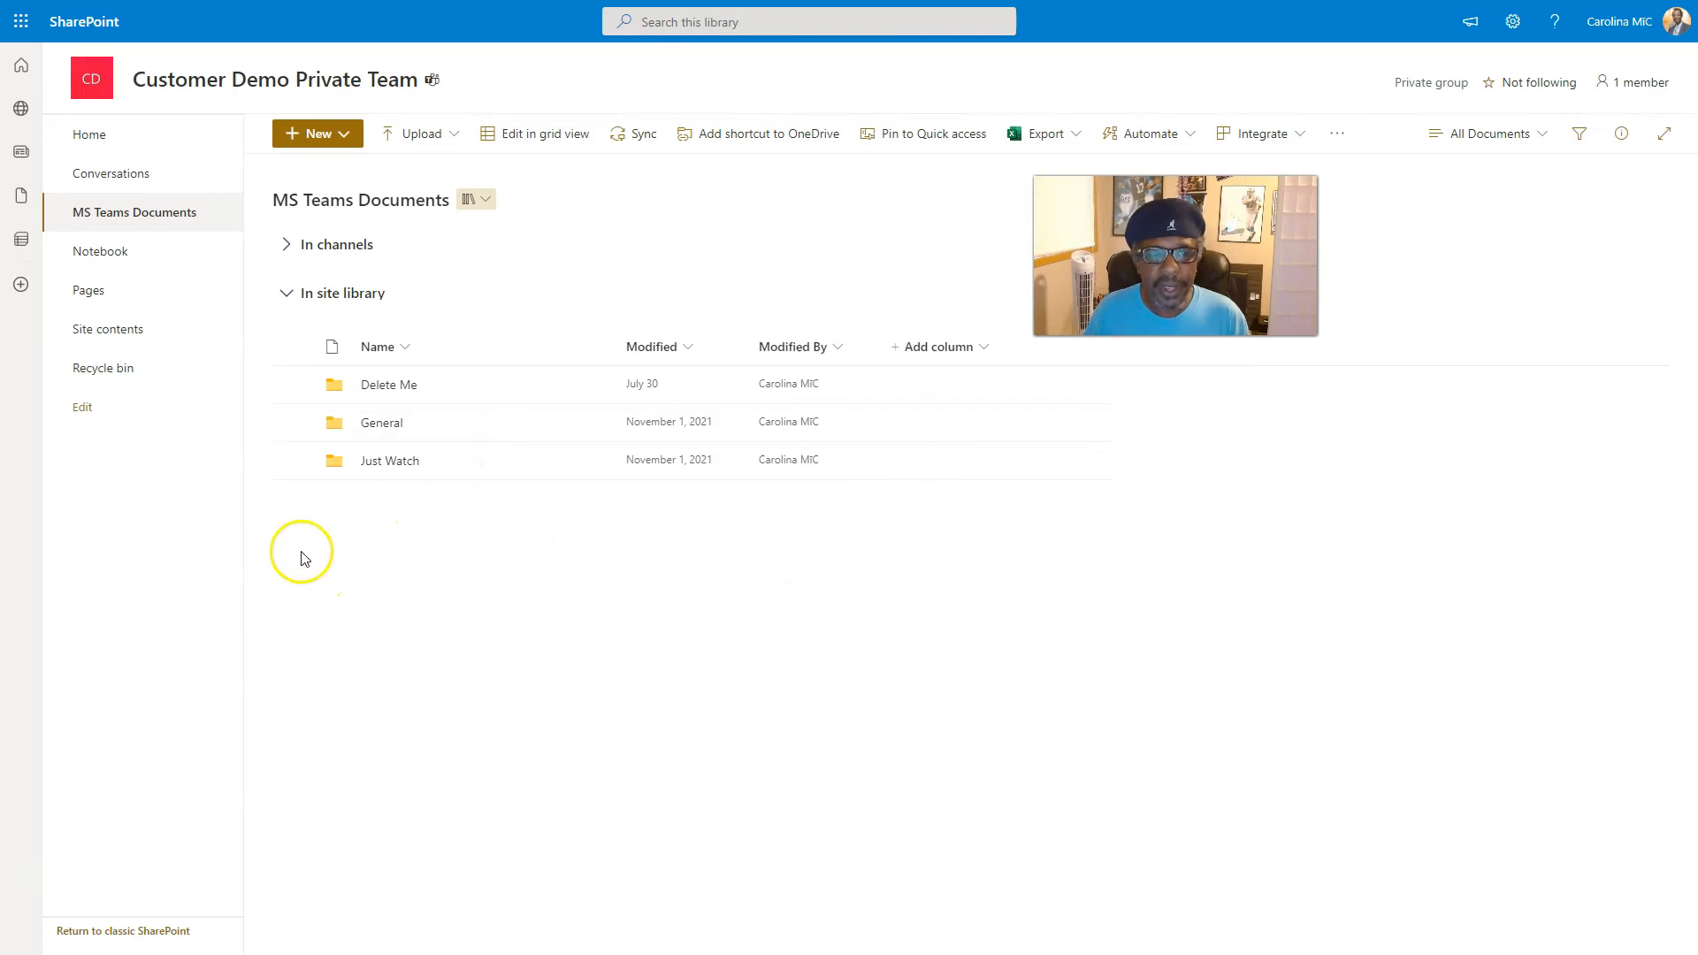
mouse_move(432, 563)
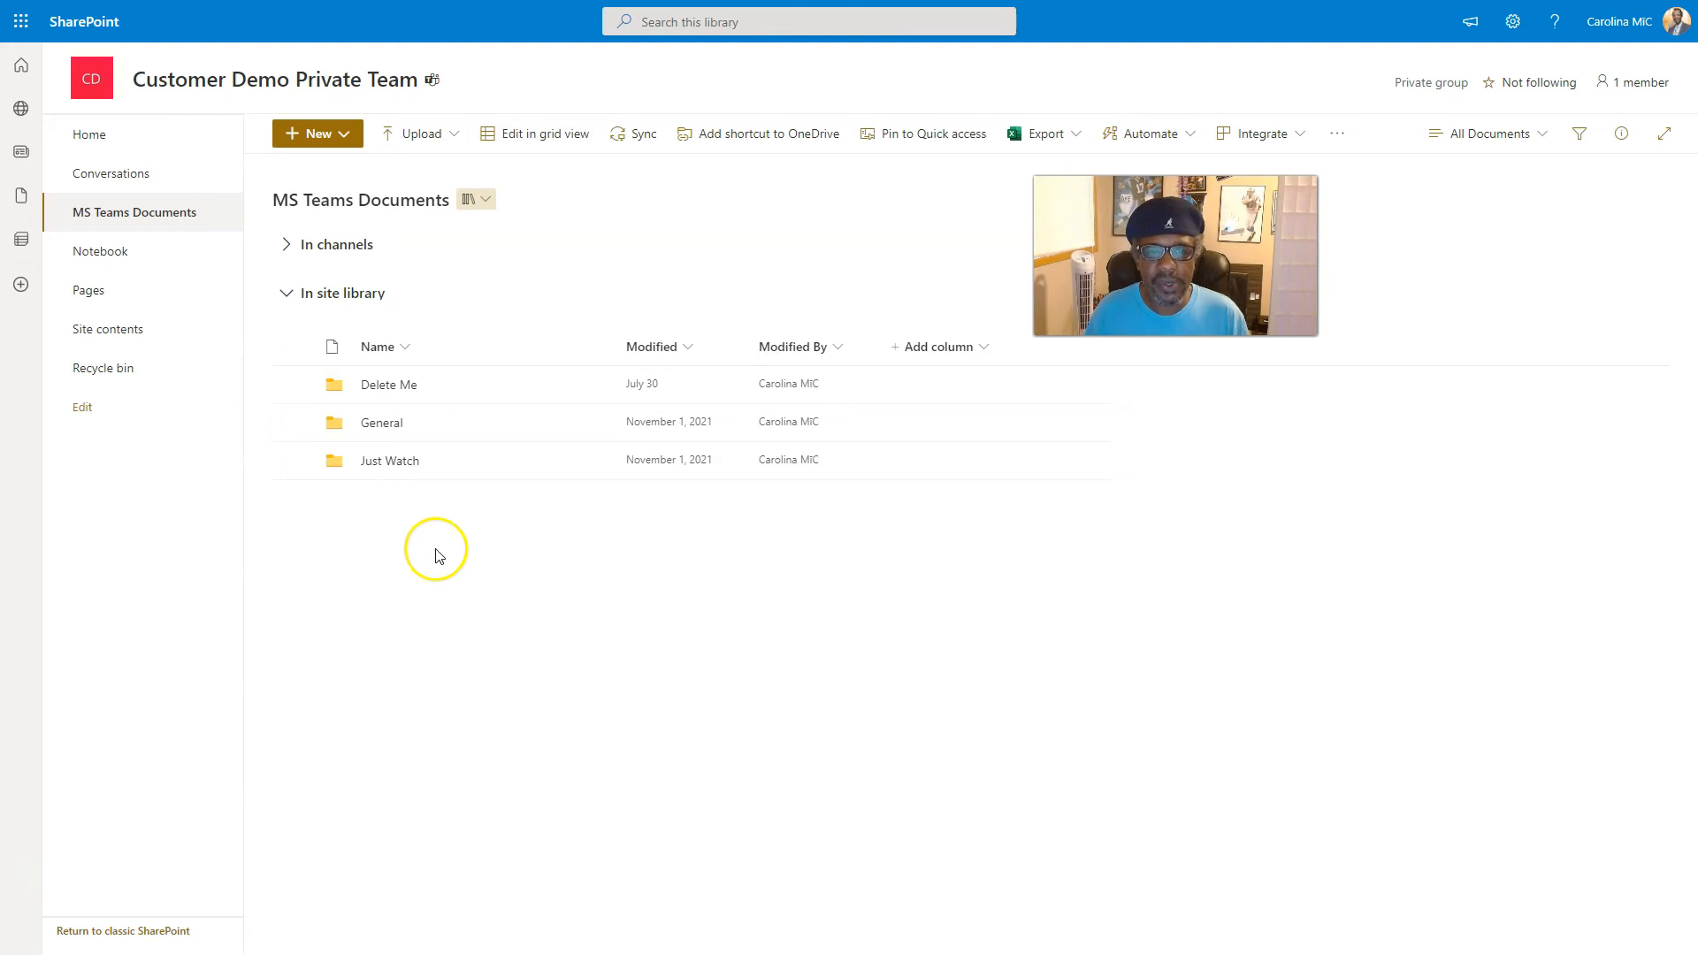
mouse_move(438, 556)
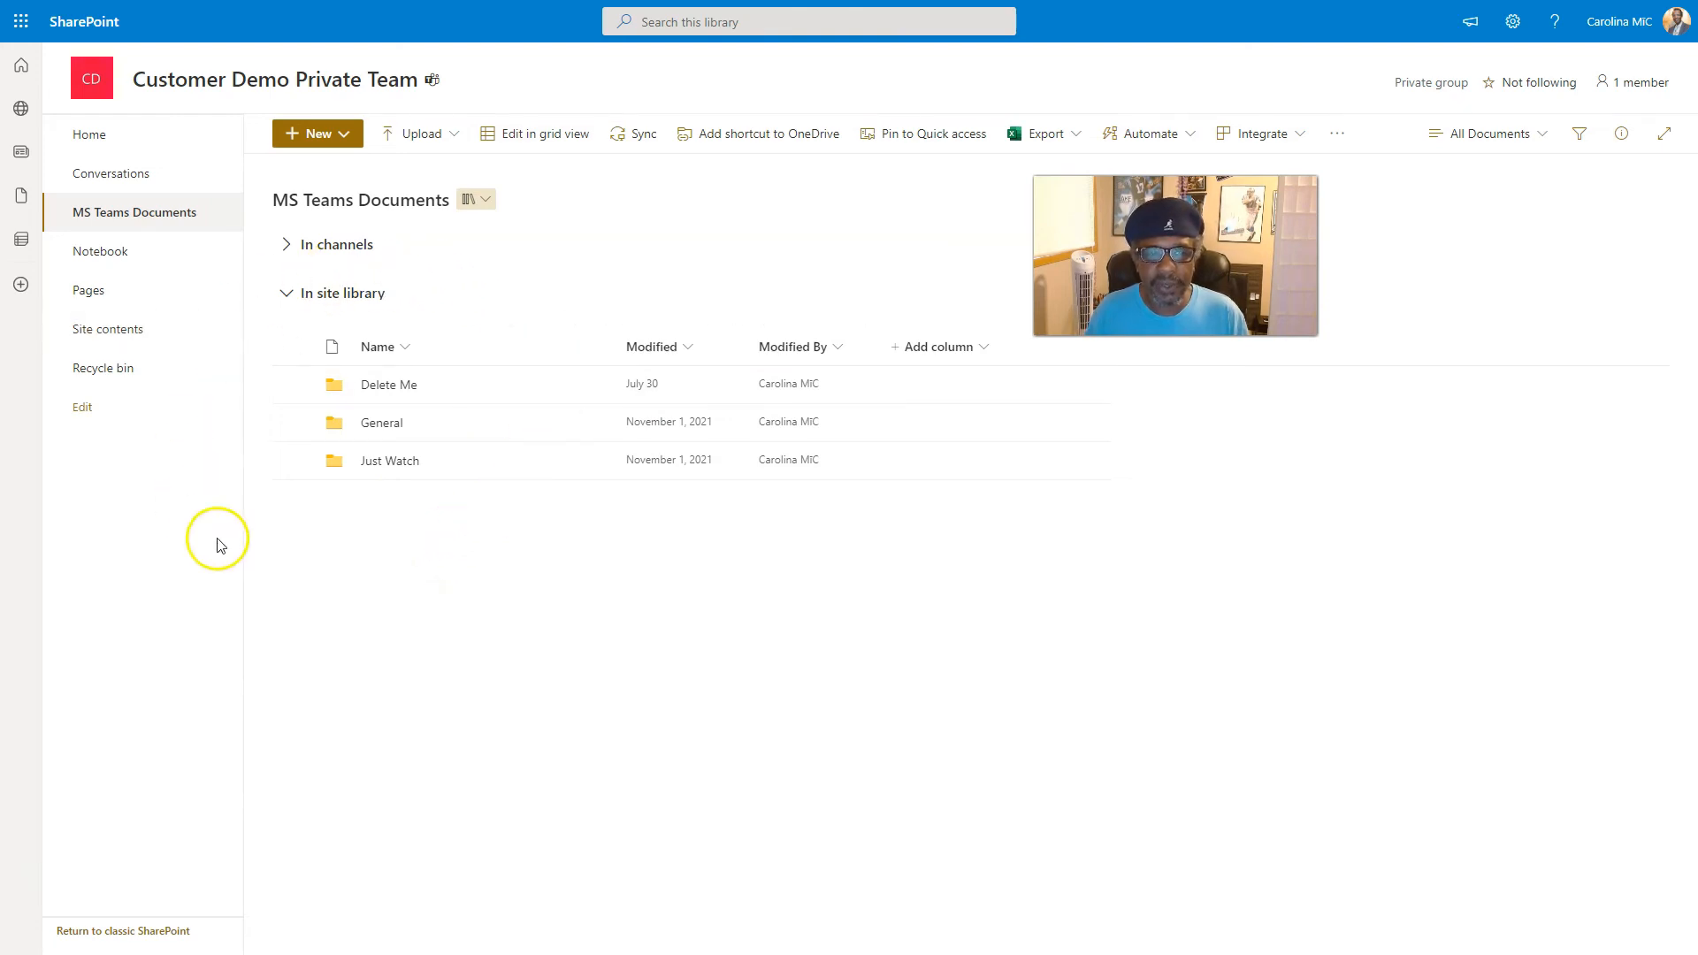
mouse_move(90, 134)
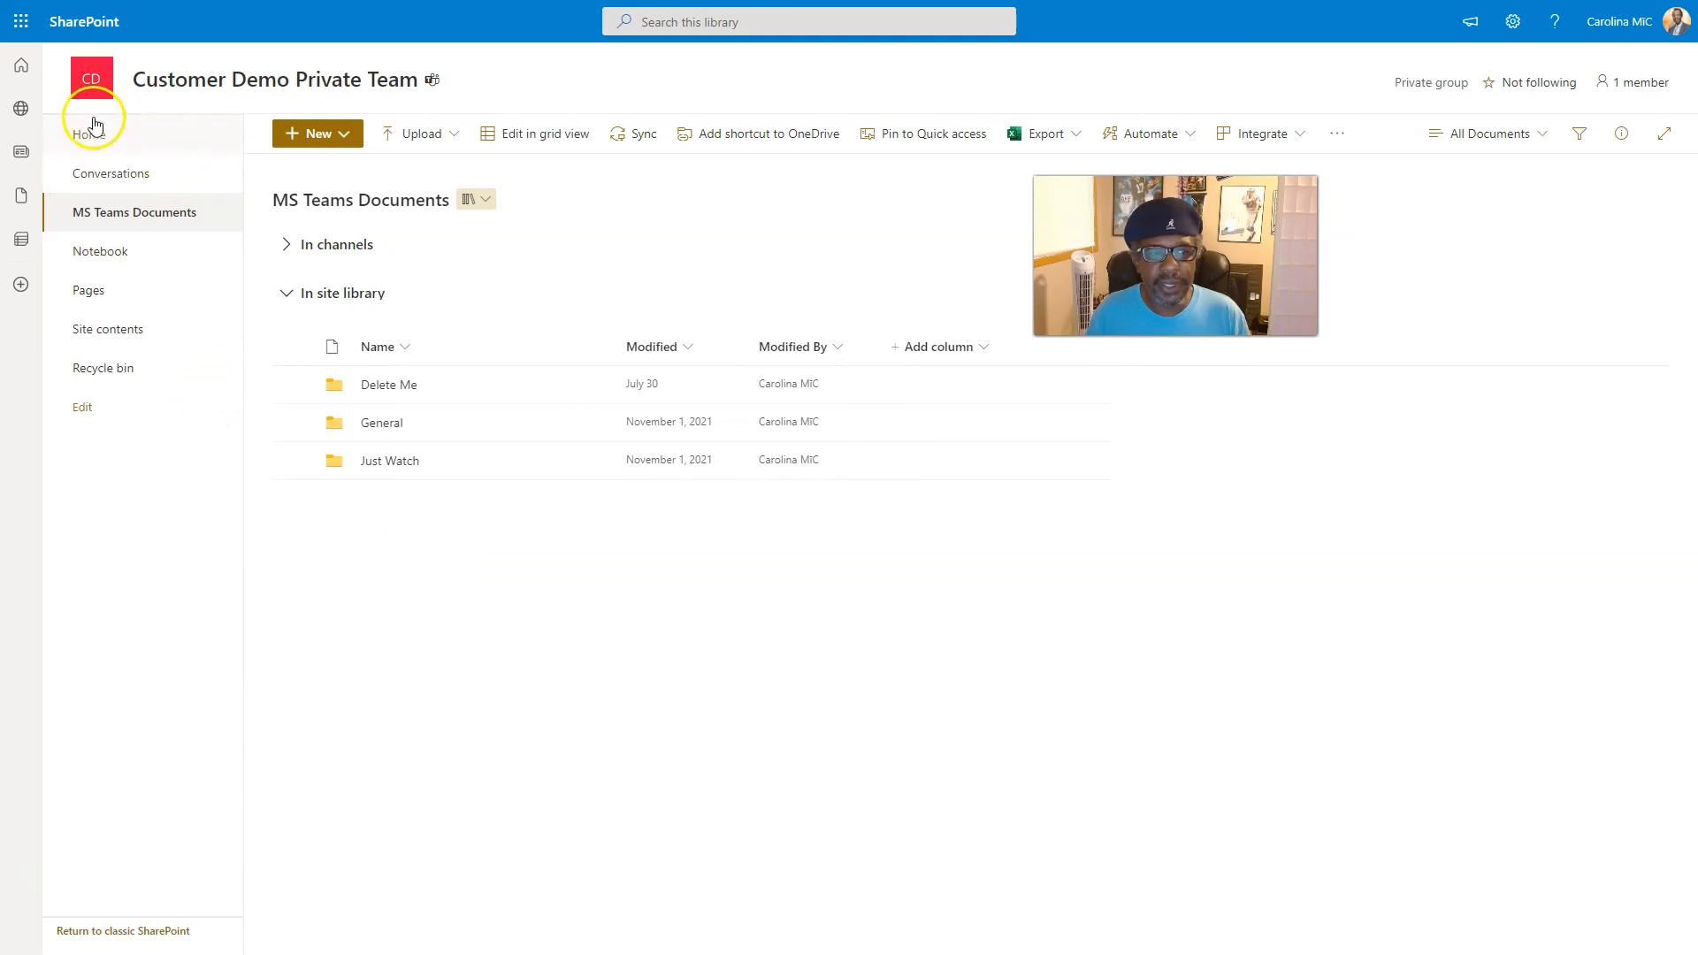
Go to the team site home page and show the New menu's content-creation options.
click(90, 134)
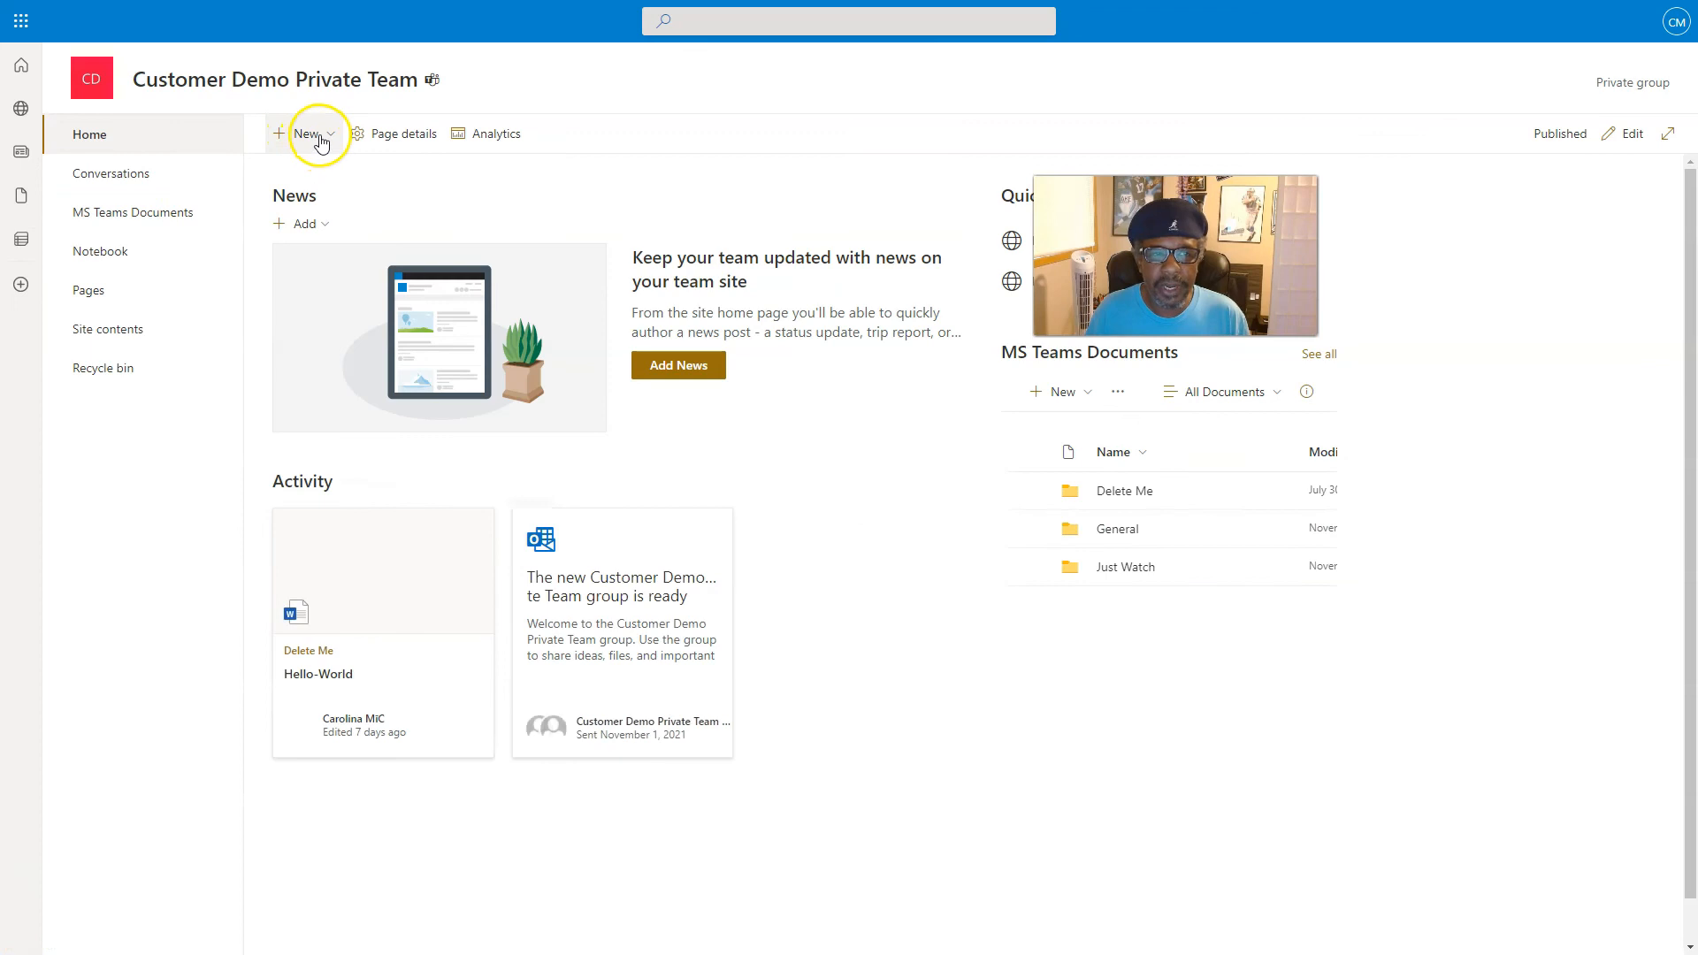
click(307, 133)
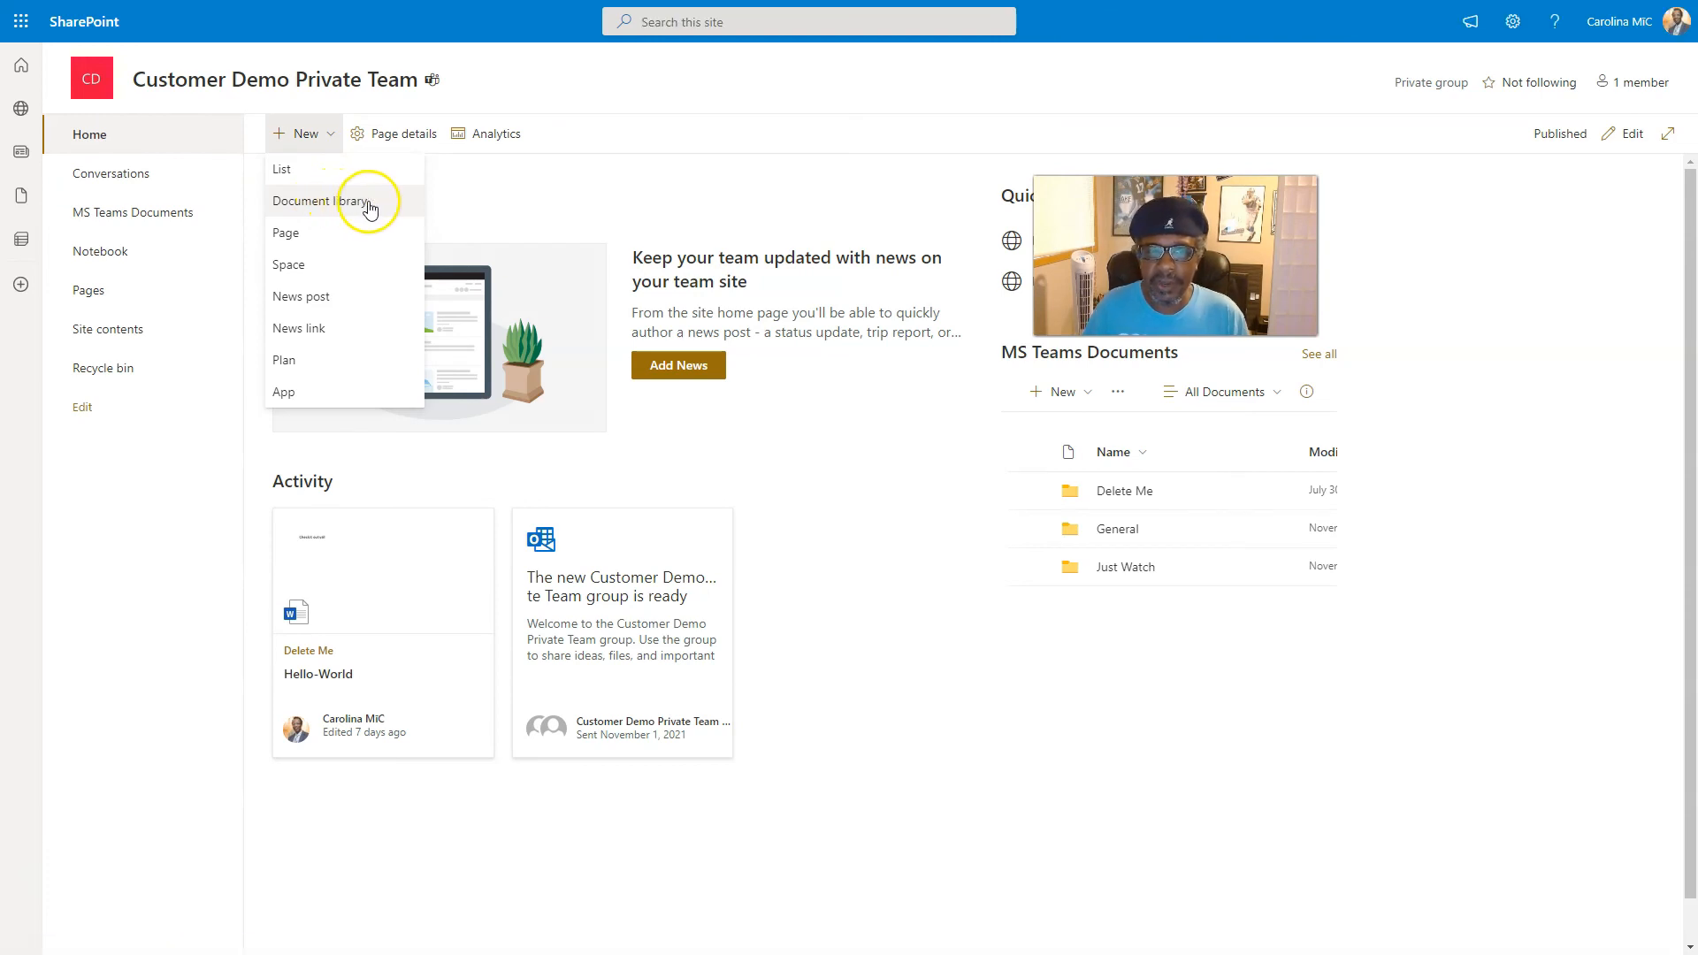
mouse_move(379, 205)
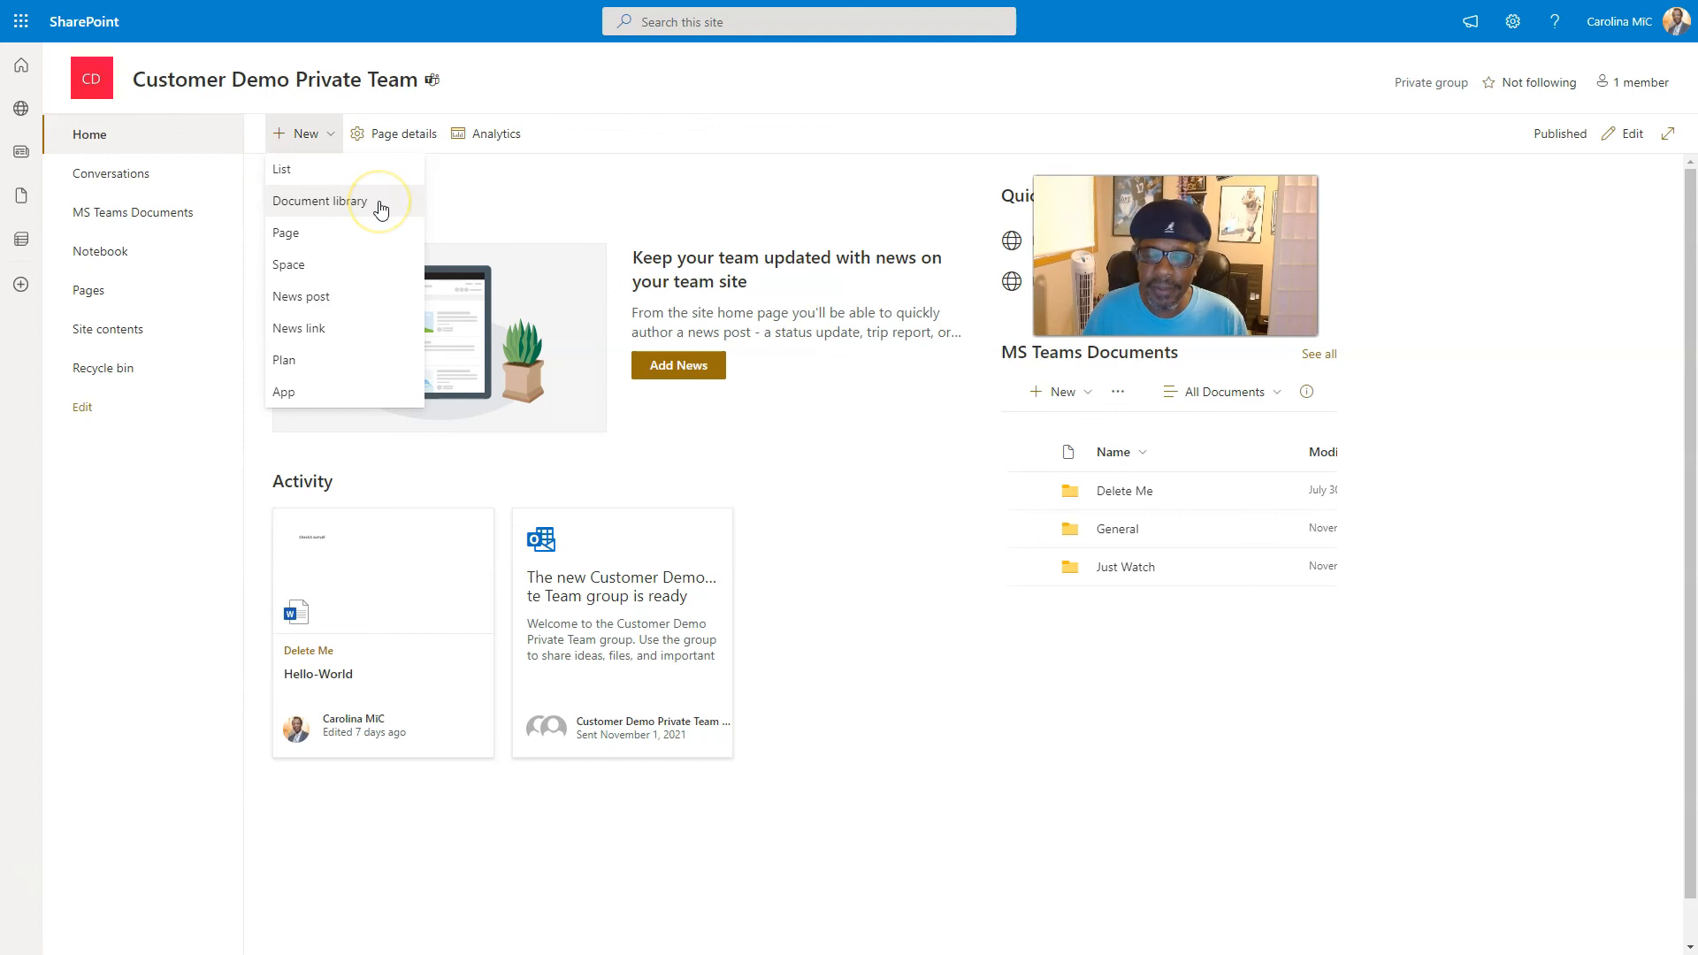